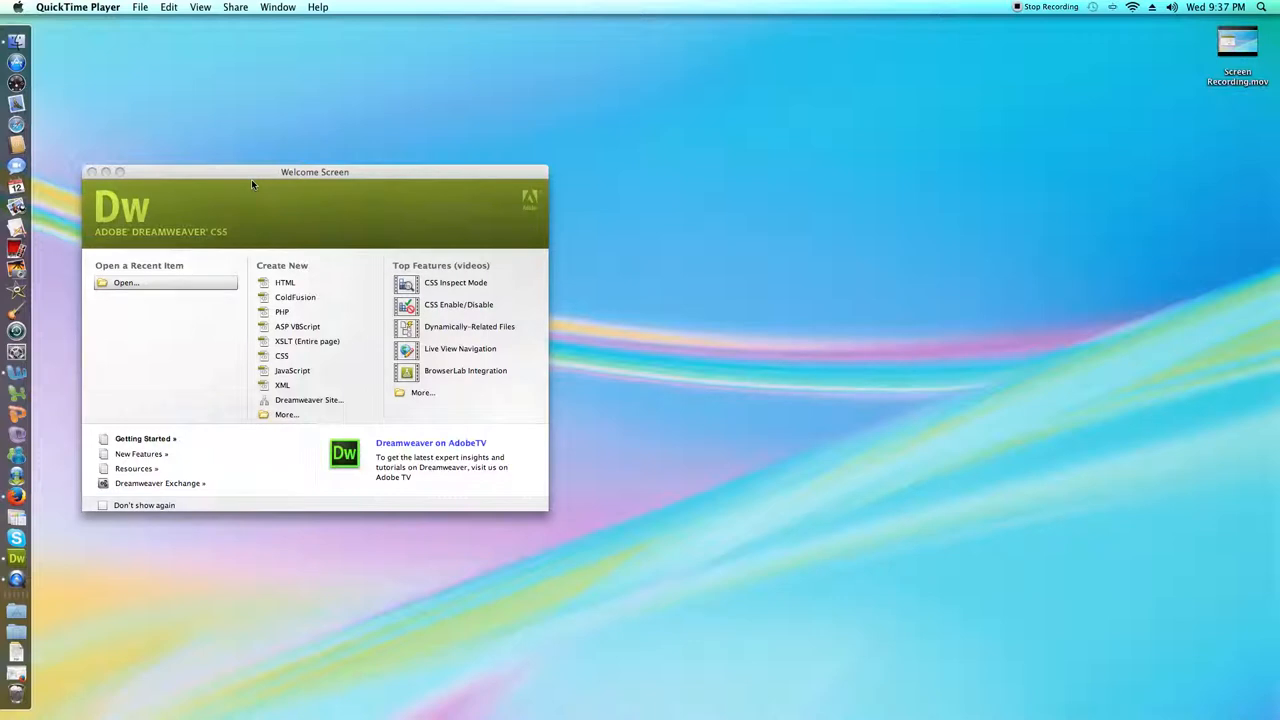
pyautogui.moveTo(275, 270)
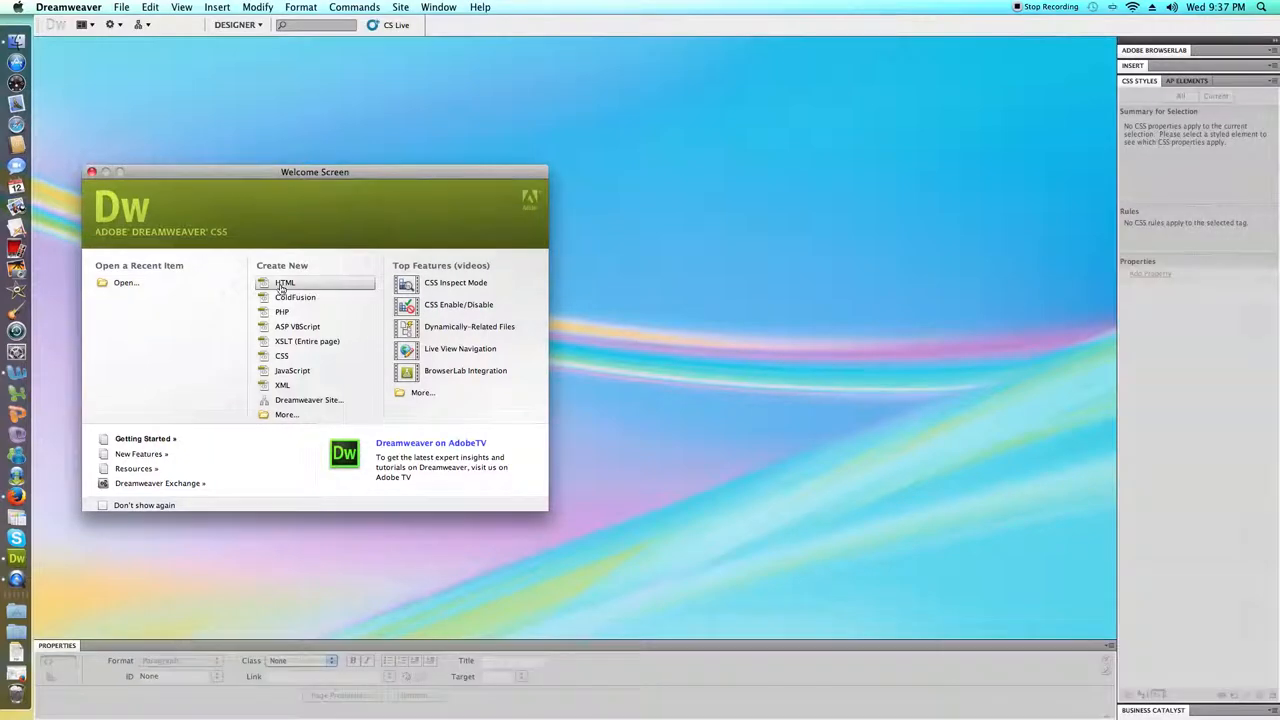
# Create a new blank XHTML page (Untitled-6) from the Welcome Screen's HTML option
pyautogui.click(285, 282)
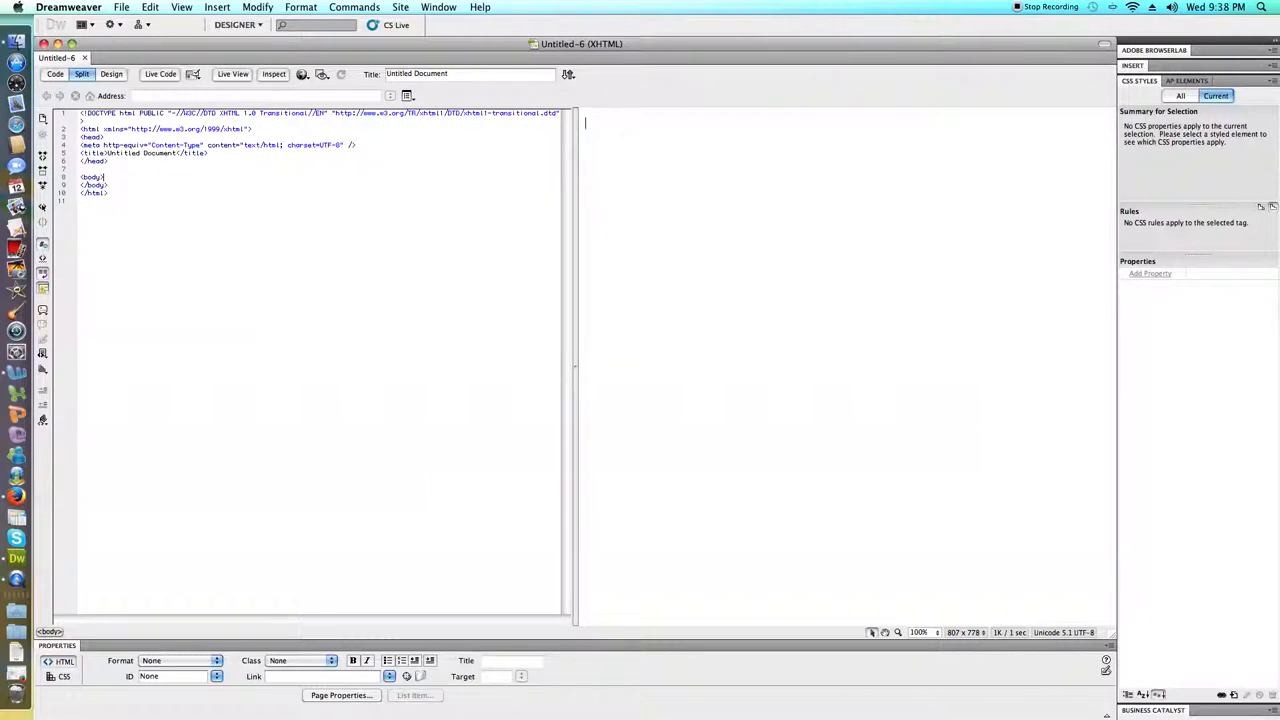
# Type the paragraphs 'Cascading Style Sheets' and 'Inline' on the page
pyautogui.write('Cascading Style Sheets')
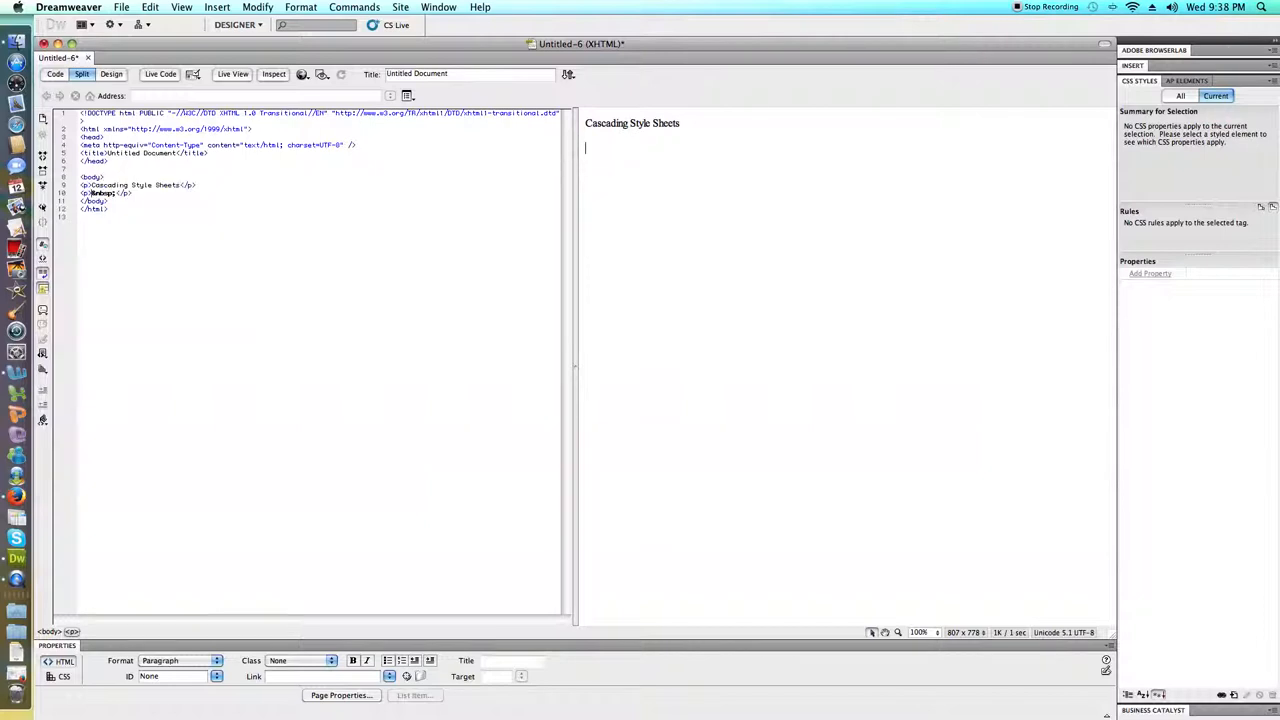
pyautogui.write('In')
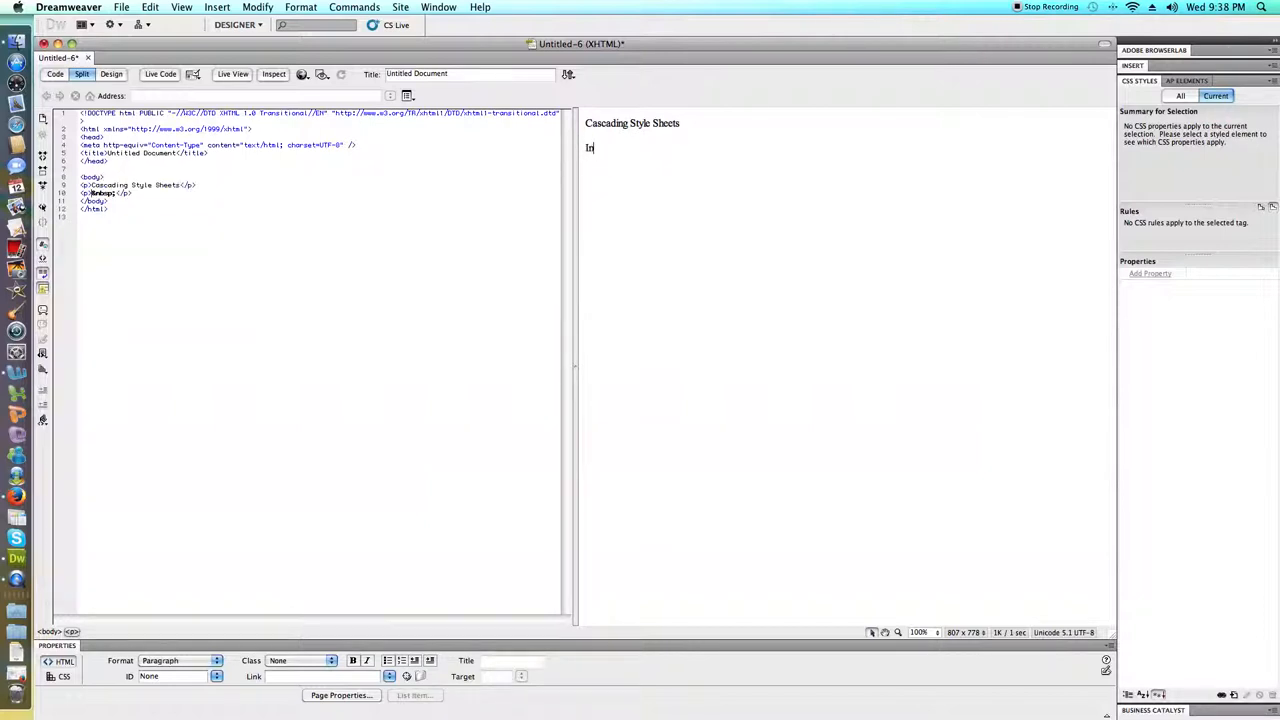
pyautogui.write('line')
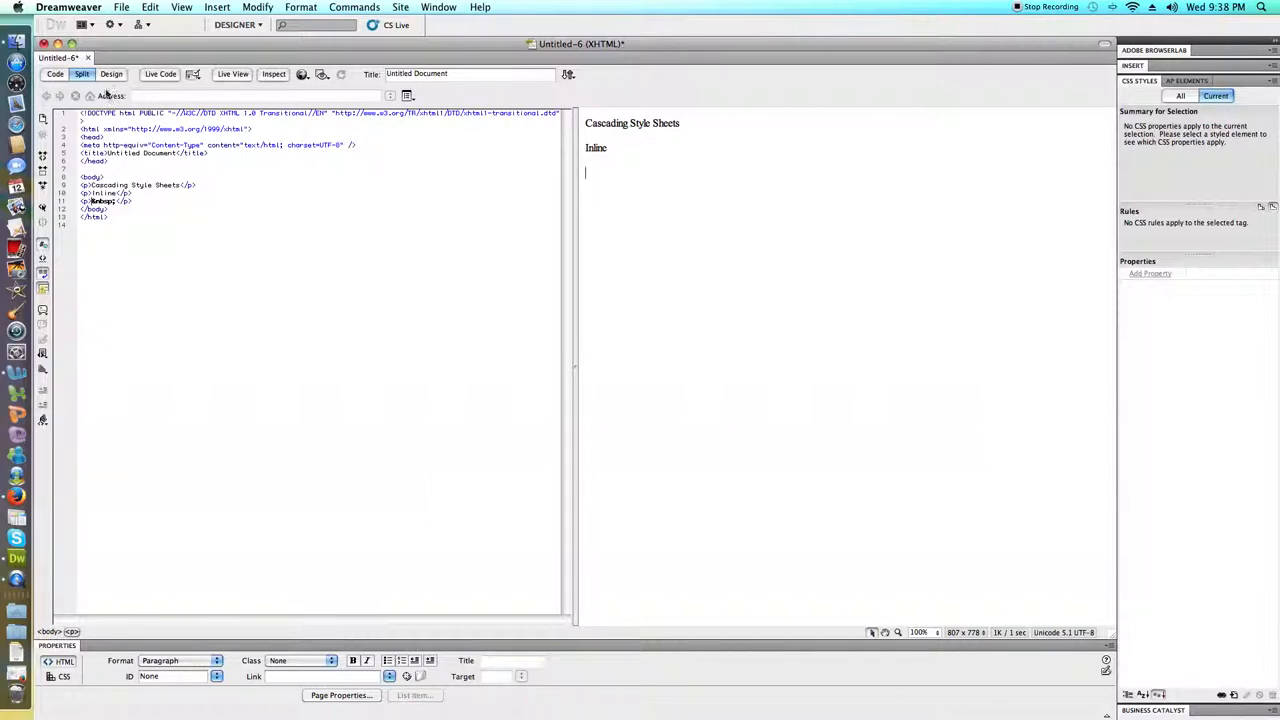
pyautogui.moveTo(82, 74)
pyautogui.write(' style="font"')
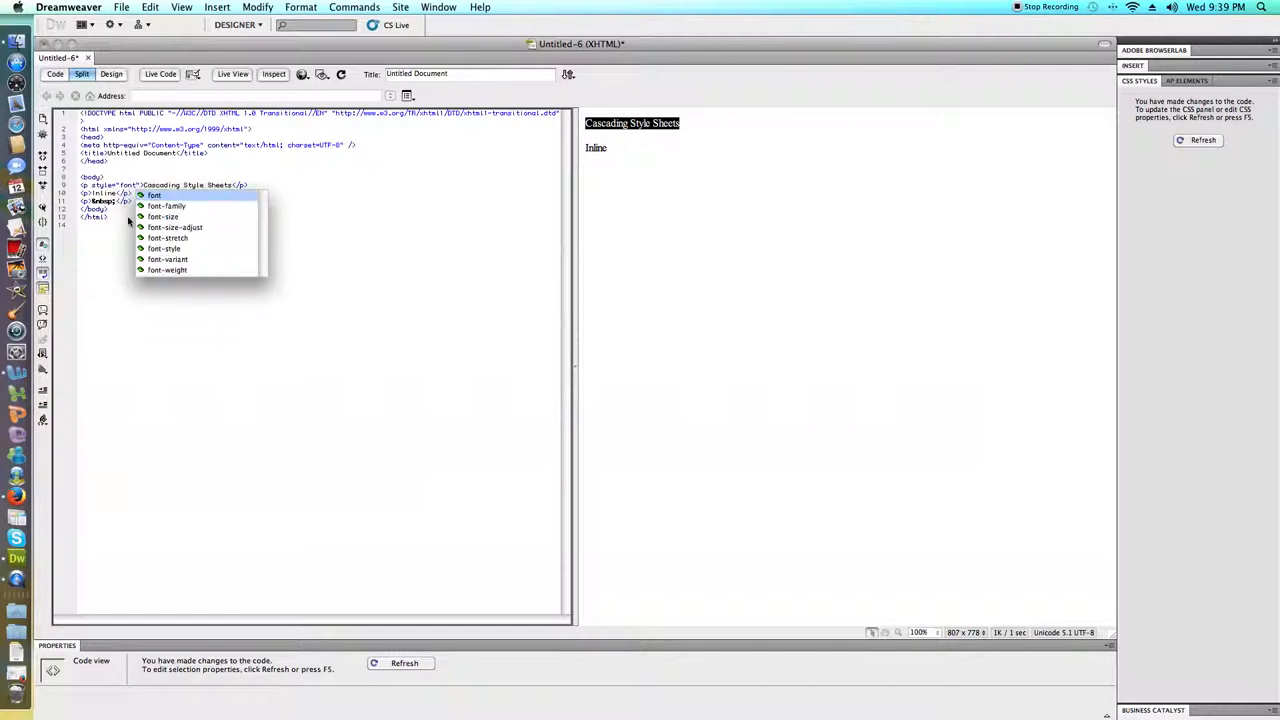
# Add style font-size:24px, background-color:#609, color:#FFC to the first <p> and refresh
pyautogui.click(163, 216)
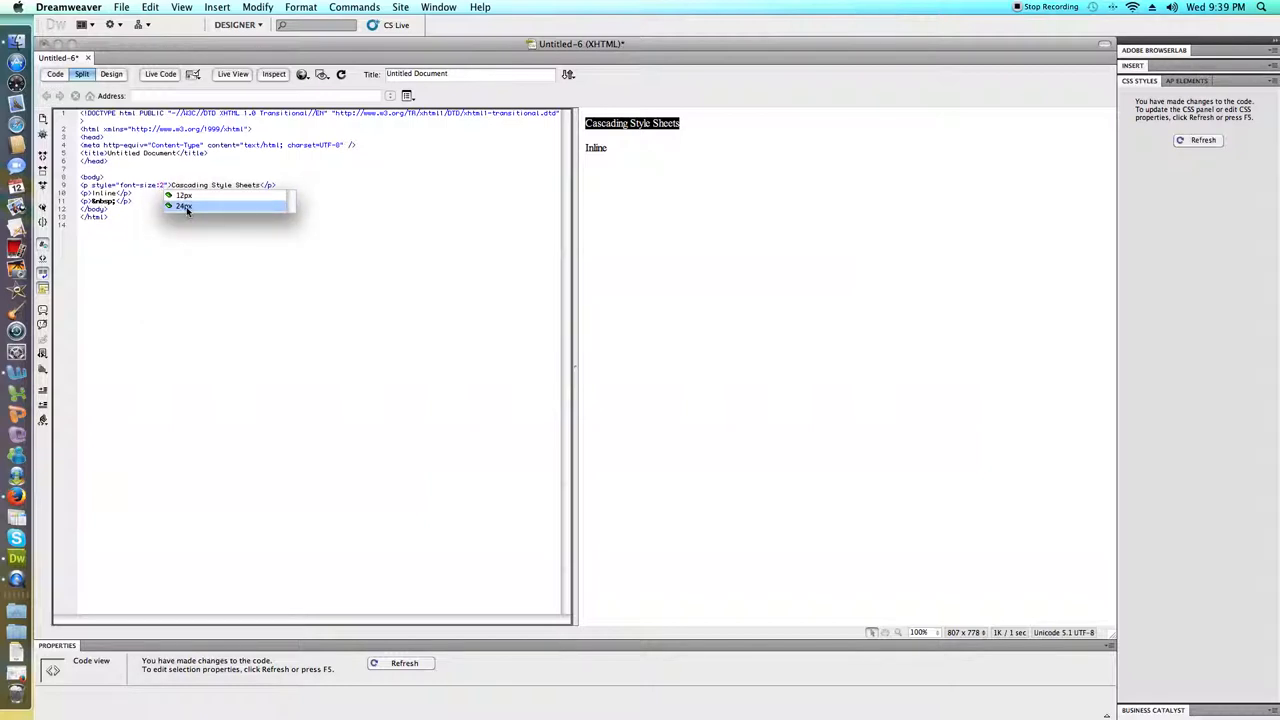
pyautogui.click(184, 206)
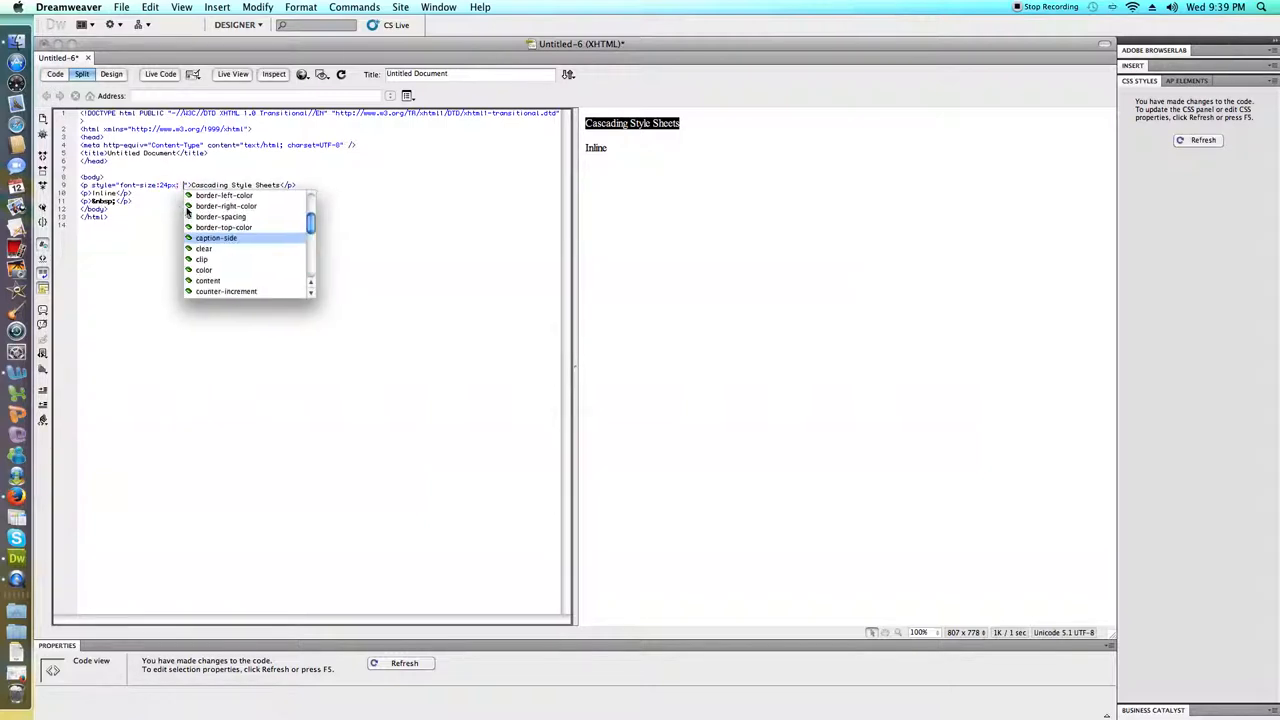
pyautogui.write('background-color:')
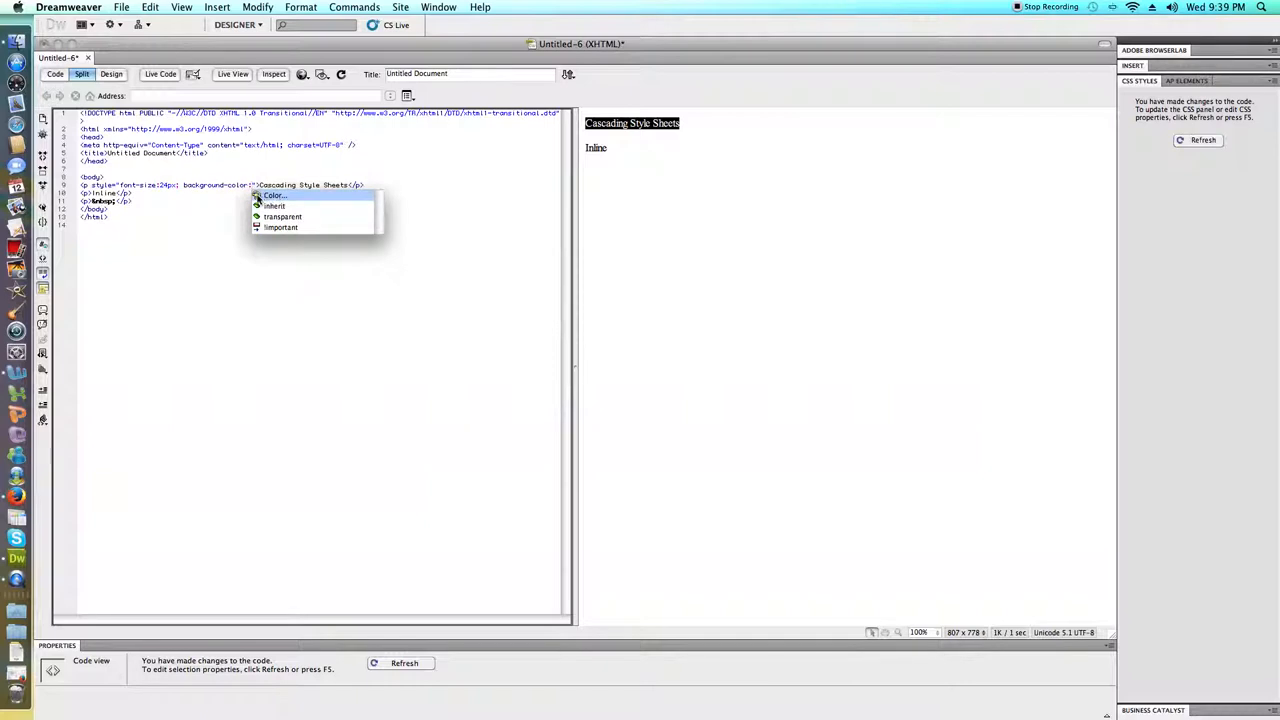
pyautogui.click(275, 195)
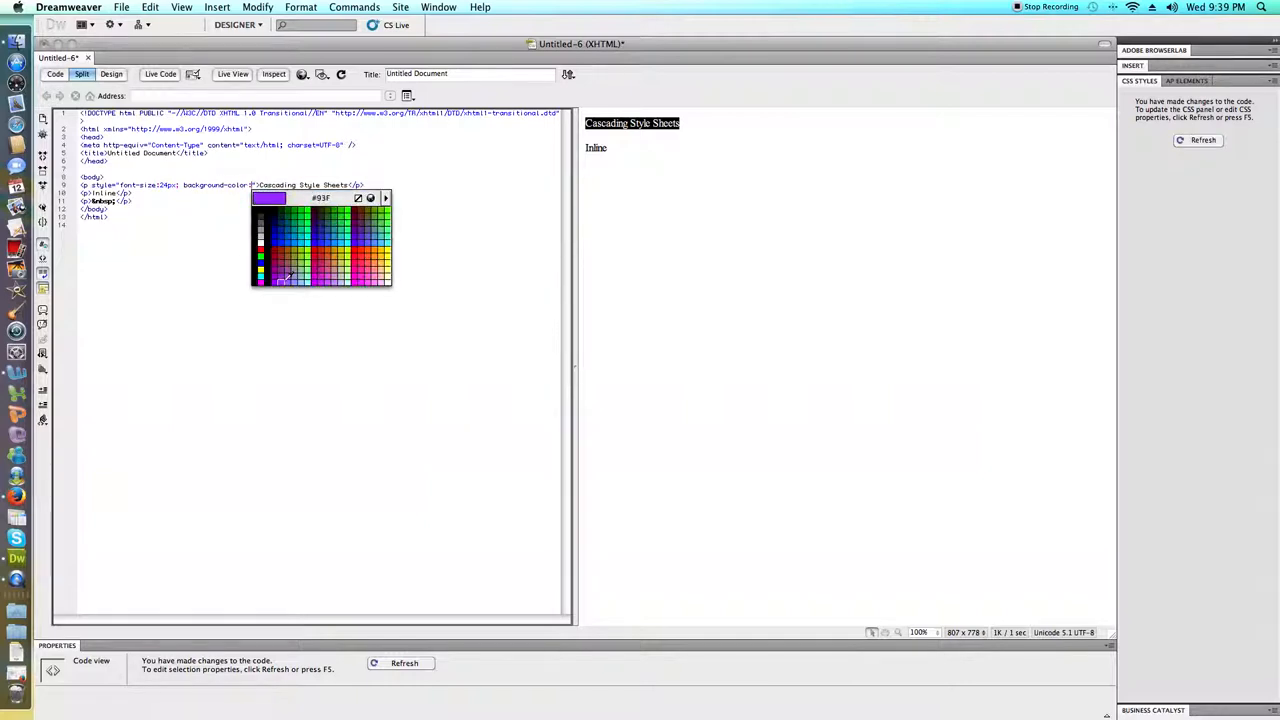
pyautogui.click(285, 270)
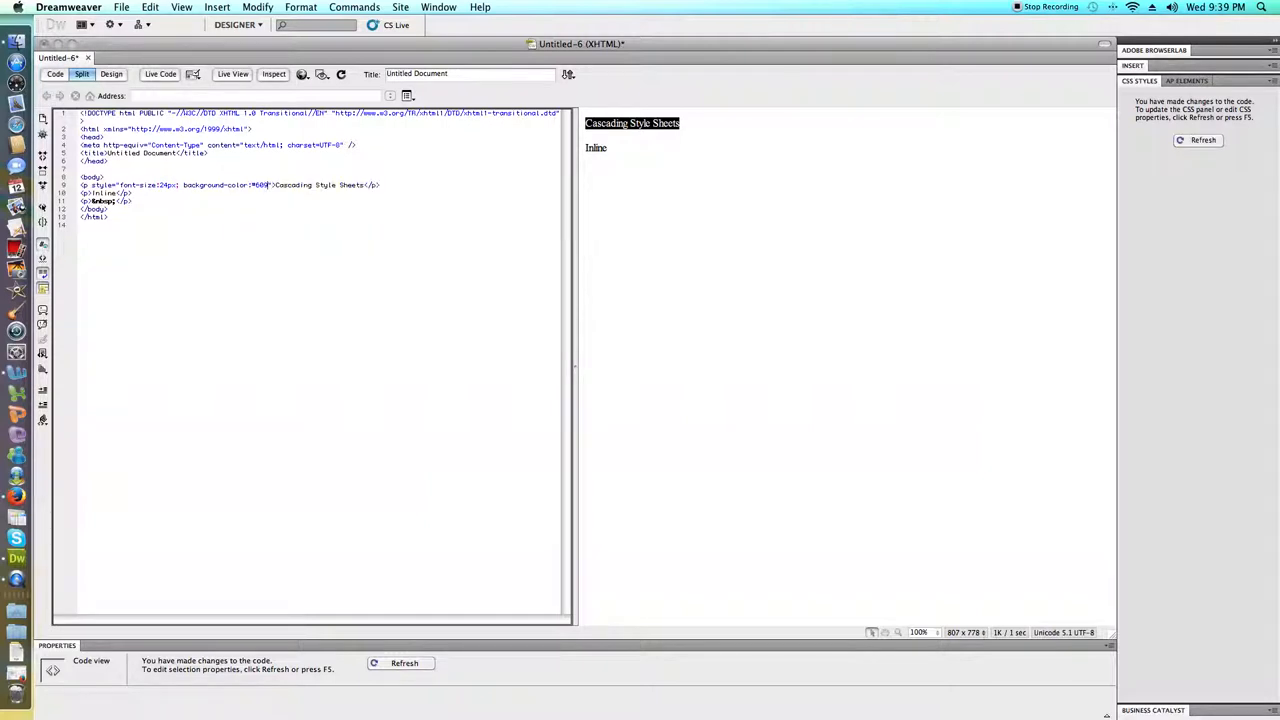
pyautogui.write('color:')
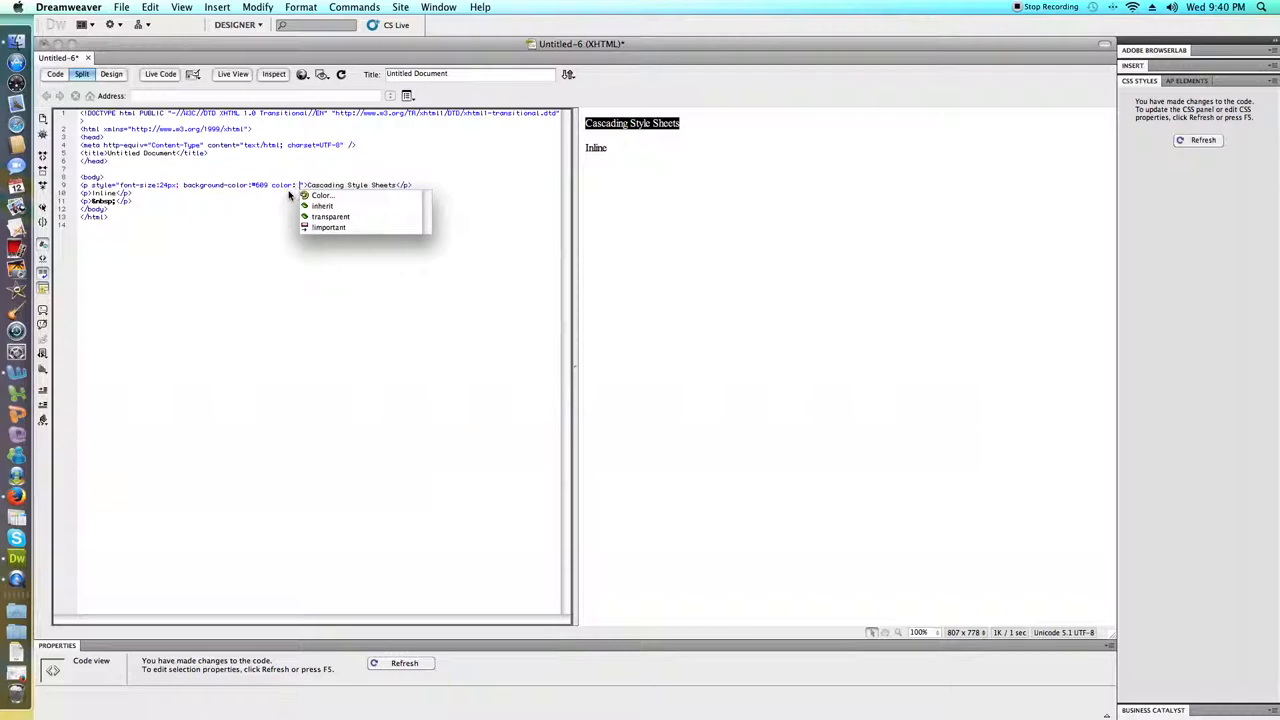
pyautogui.moveTo(322, 195)
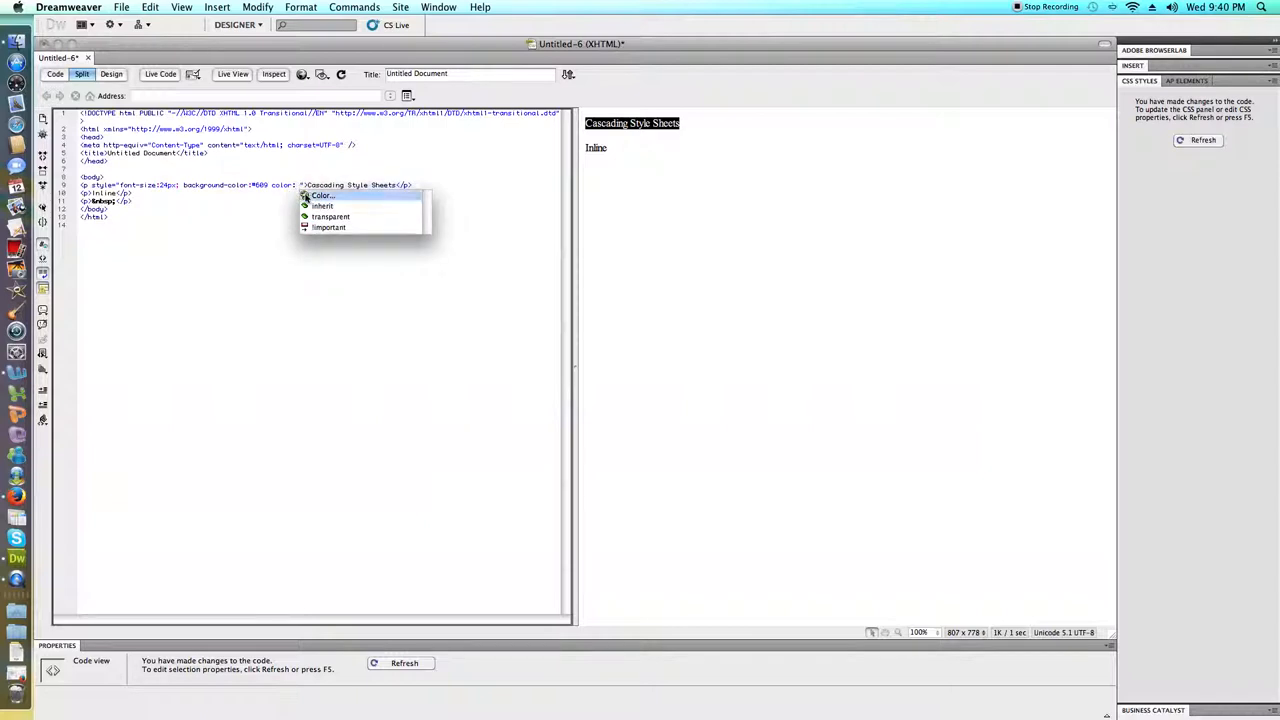
pyautogui.click(321, 195)
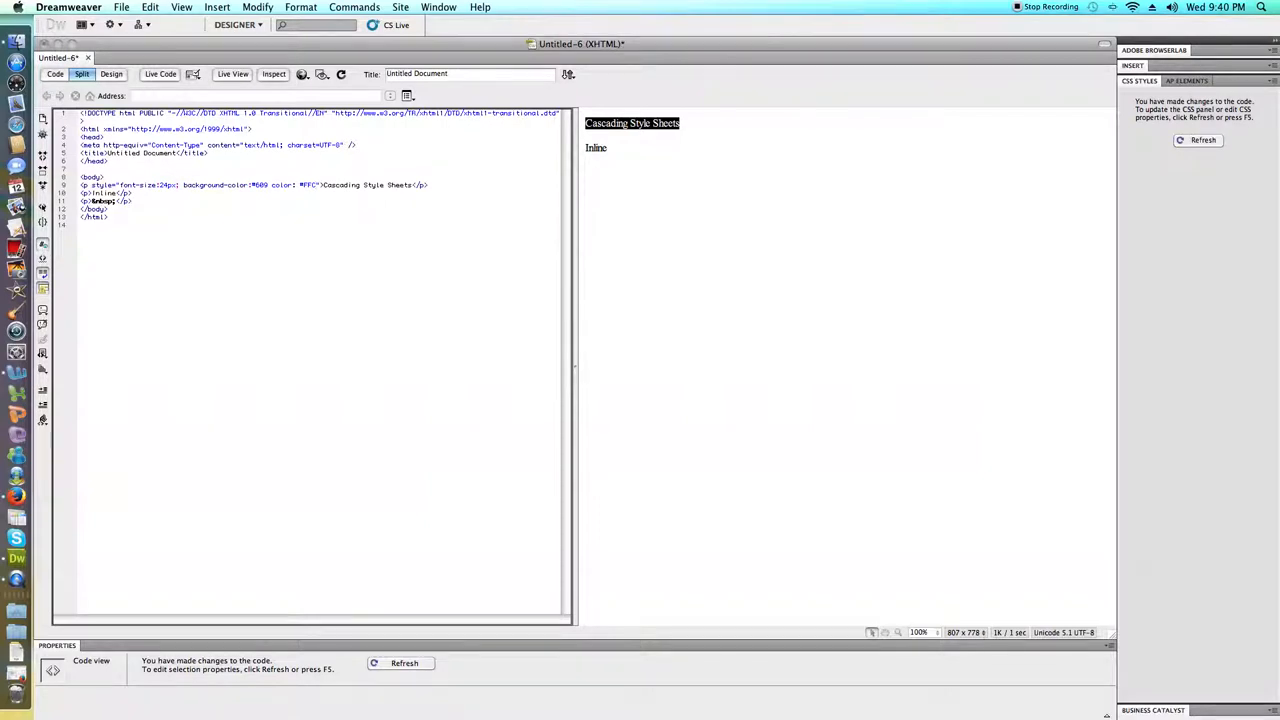
pyautogui.click(1216, 95)
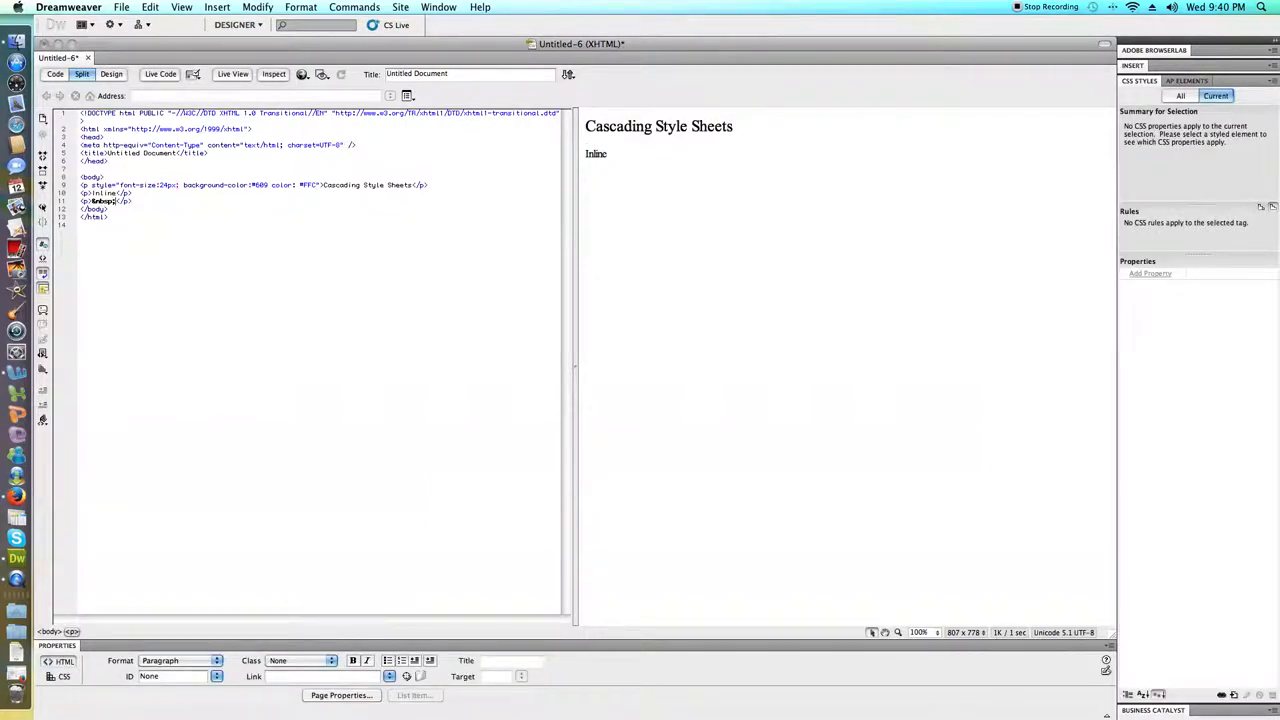
# Terminate the color:#FFC declaration with a semicolon and refresh the preview
pyautogui.click(658, 126)
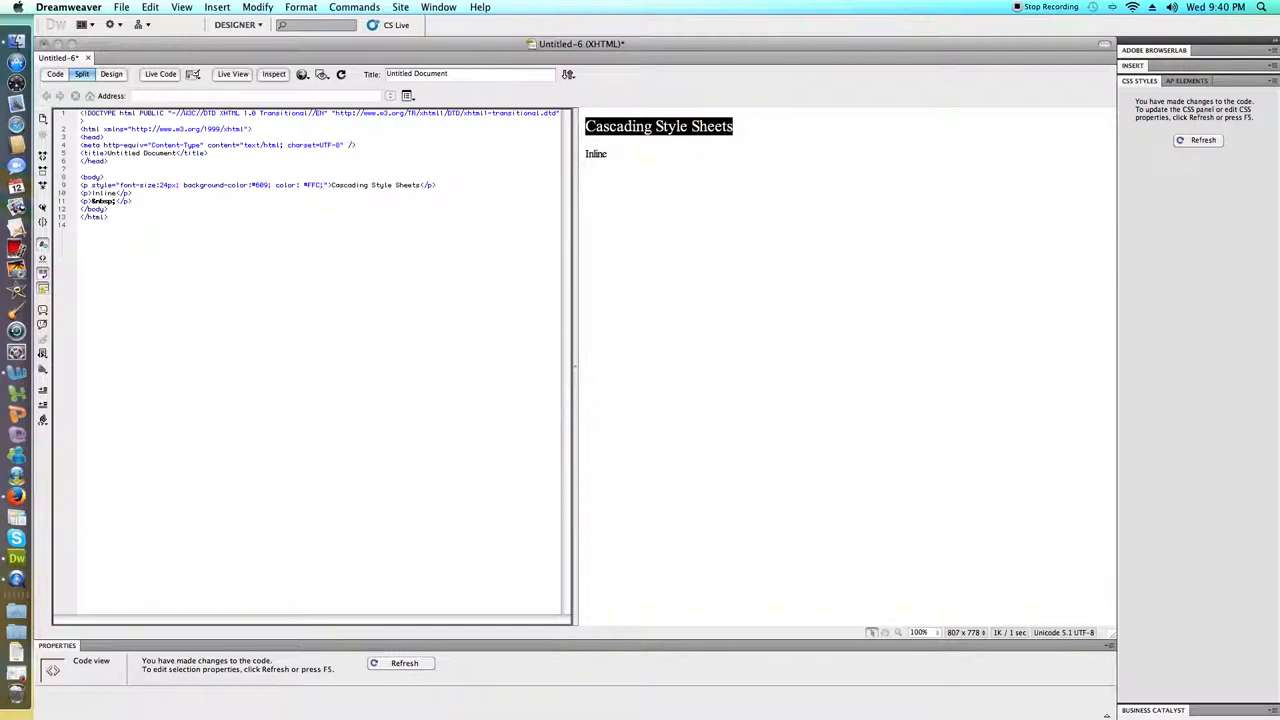
pyautogui.click(658, 126)
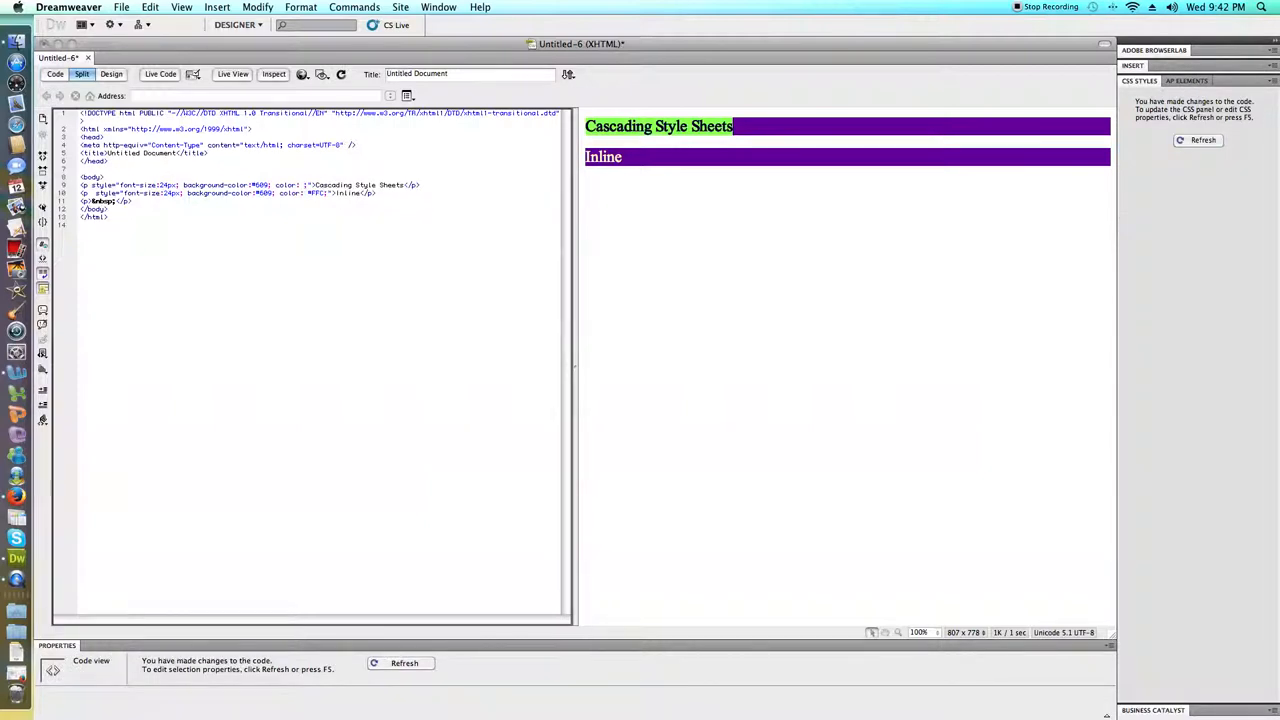
# Pick a pink text colour for the first paragraph in the colour picker
pyautogui.click(308, 193)
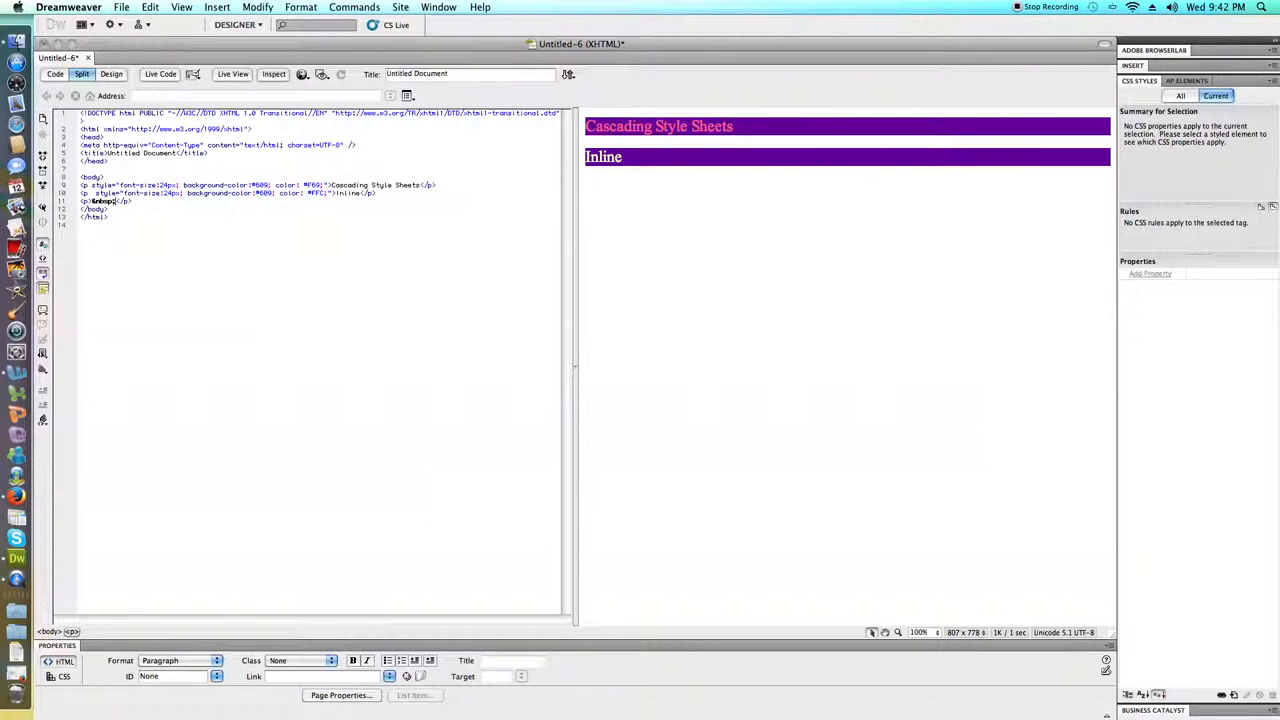
pyautogui.moveTo(358, 25)
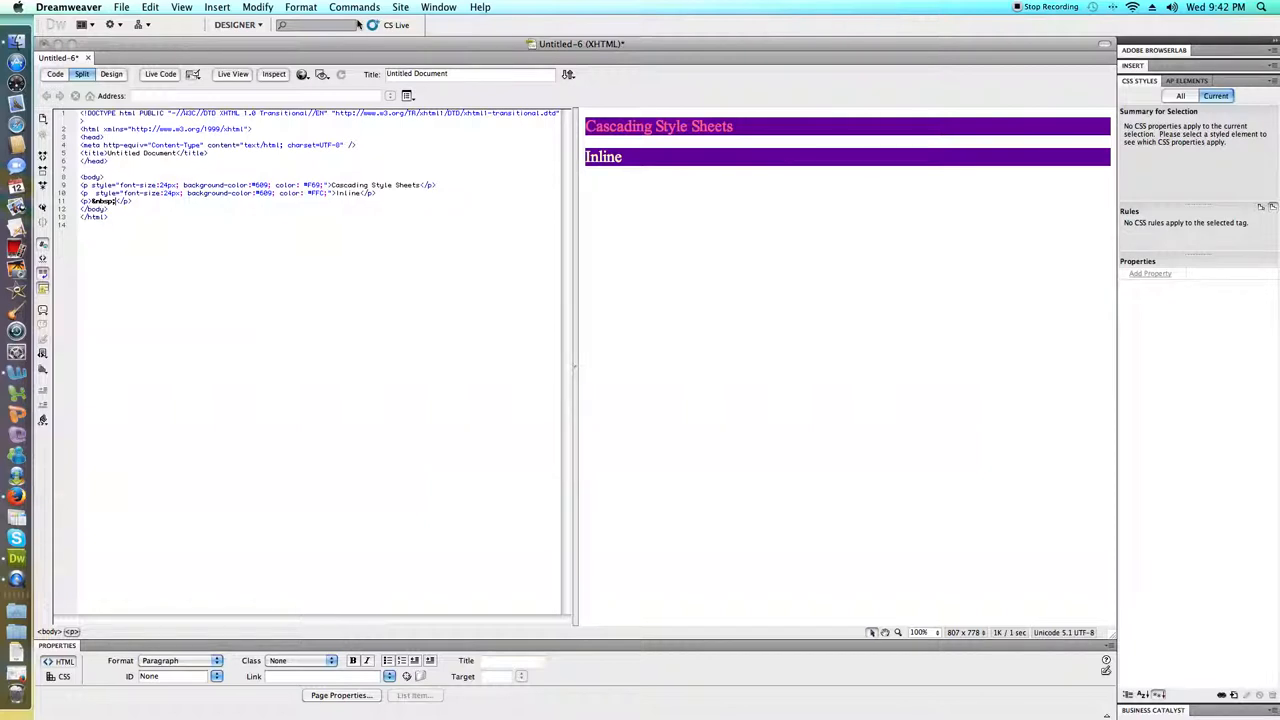
# Change the first paragraph's inline color property to #0F9 in the CSS Styles panel
pyautogui.click(658, 126)
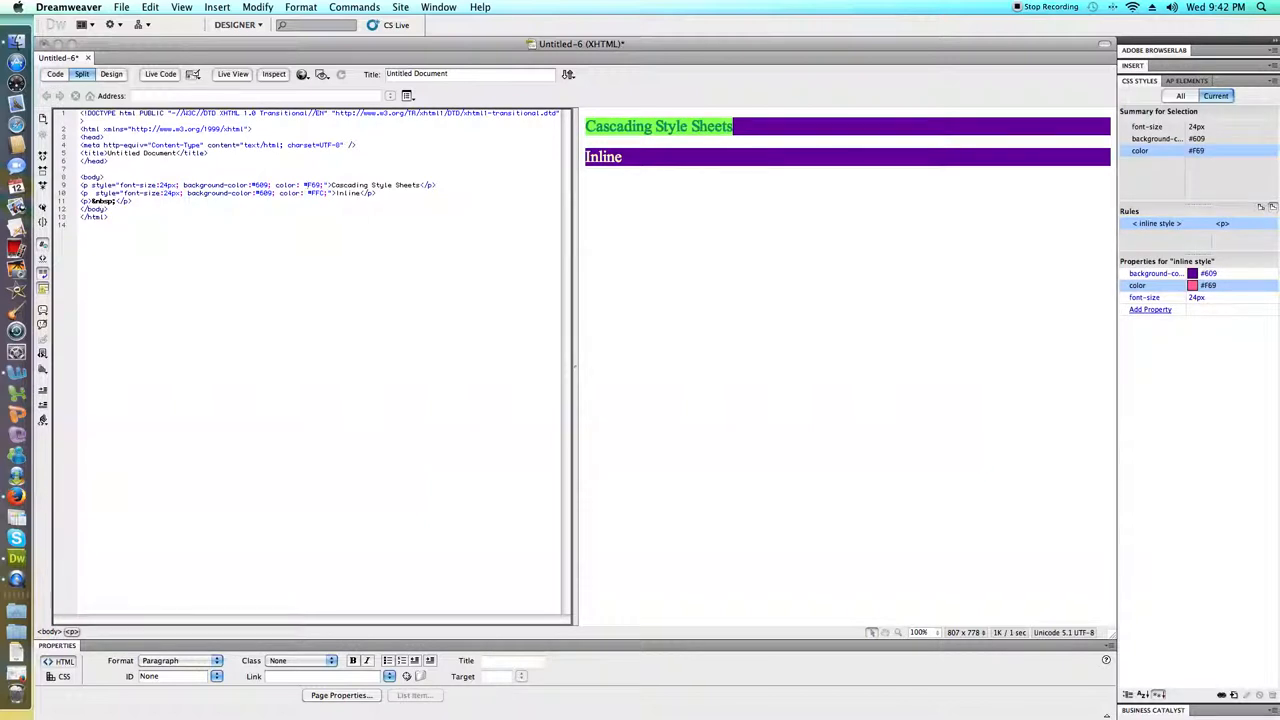
pyautogui.moveTo(1219, 314)
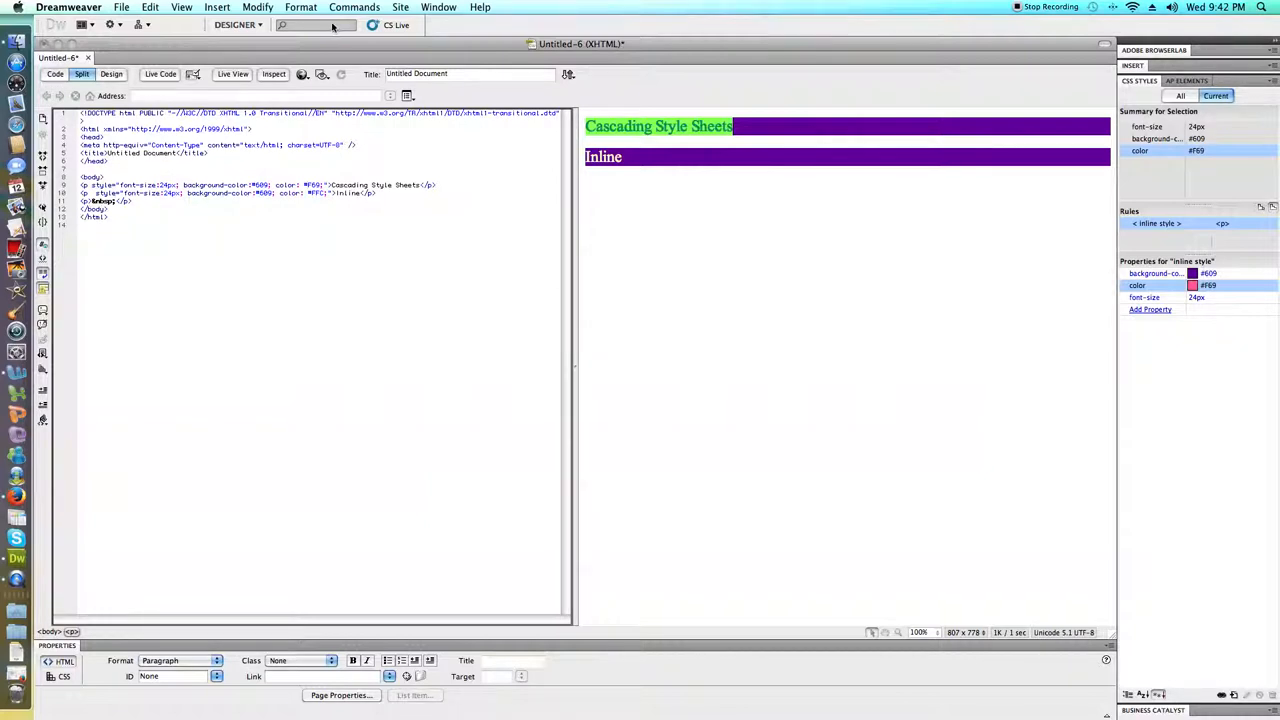
pyautogui.click(438, 7)
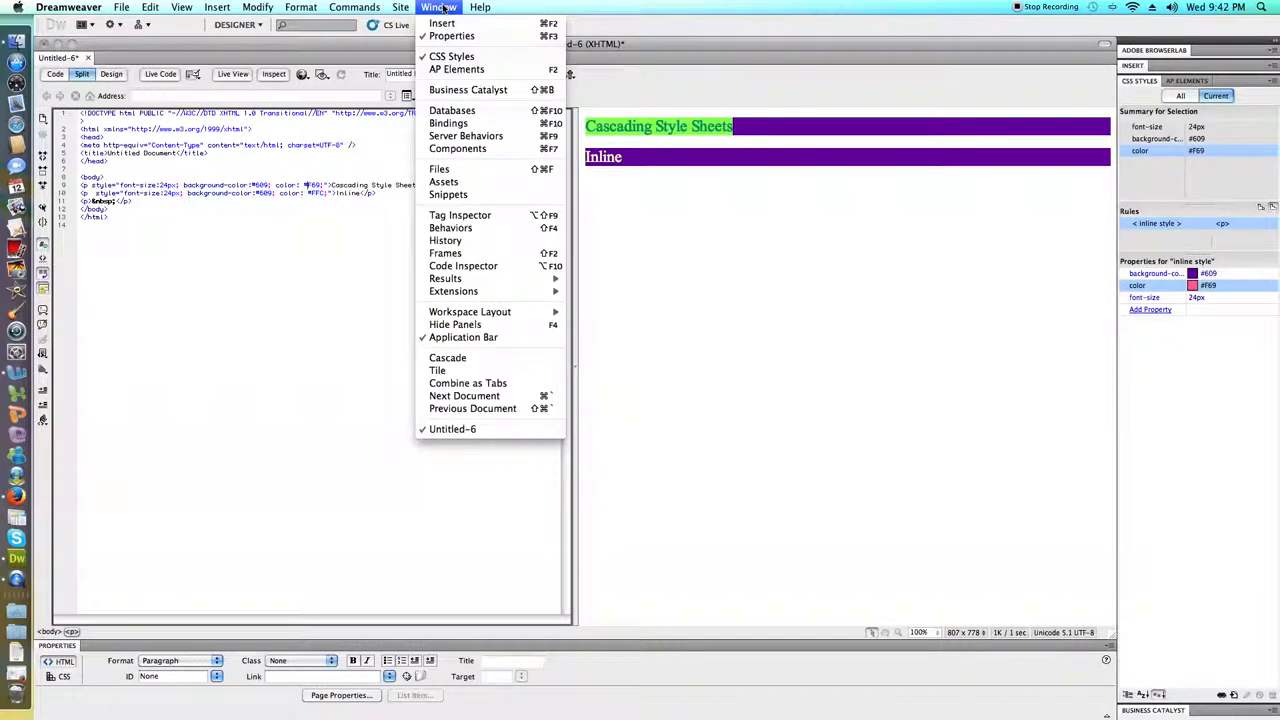
pyautogui.moveTo(452, 56)
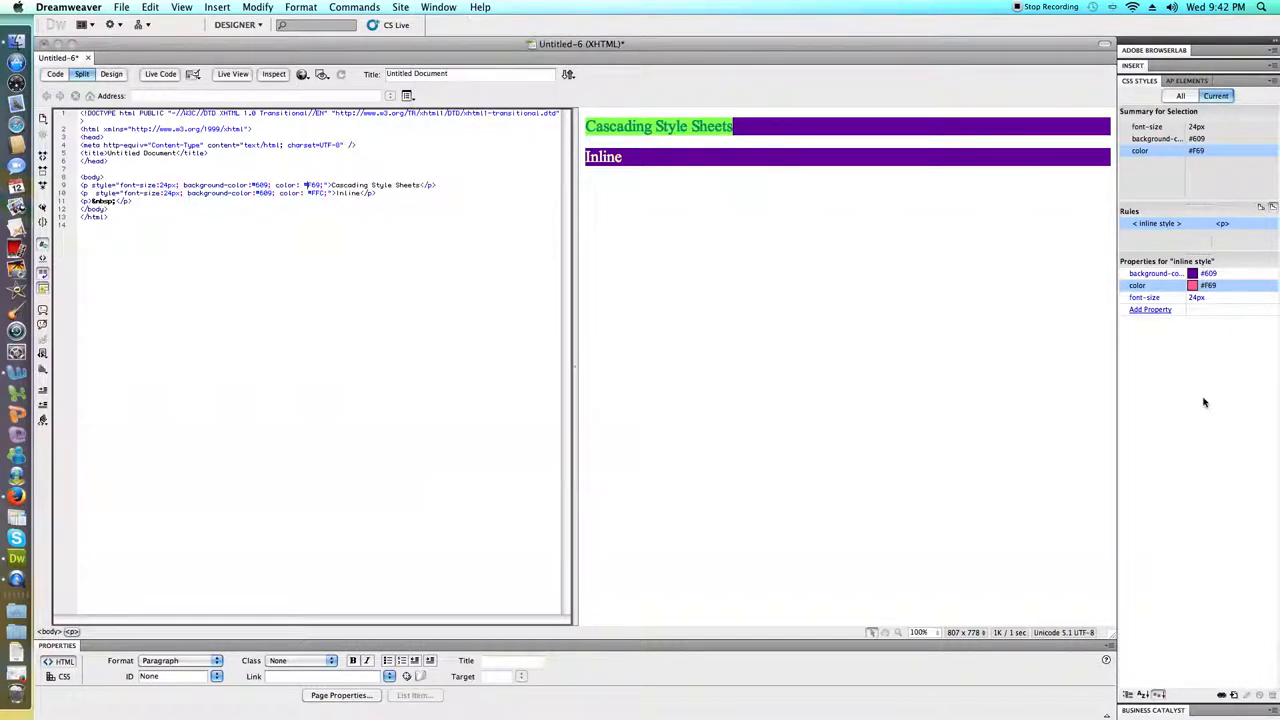
pyautogui.click(1193, 285)
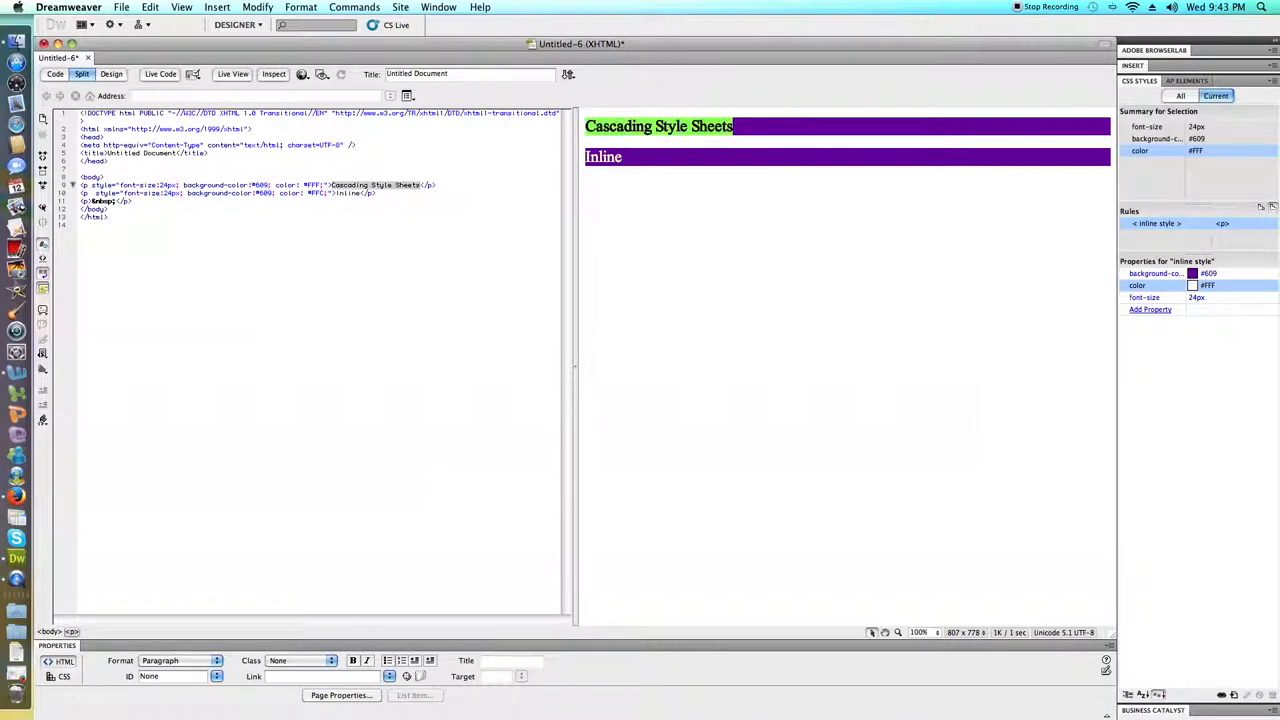
pyautogui.click(1193, 285)
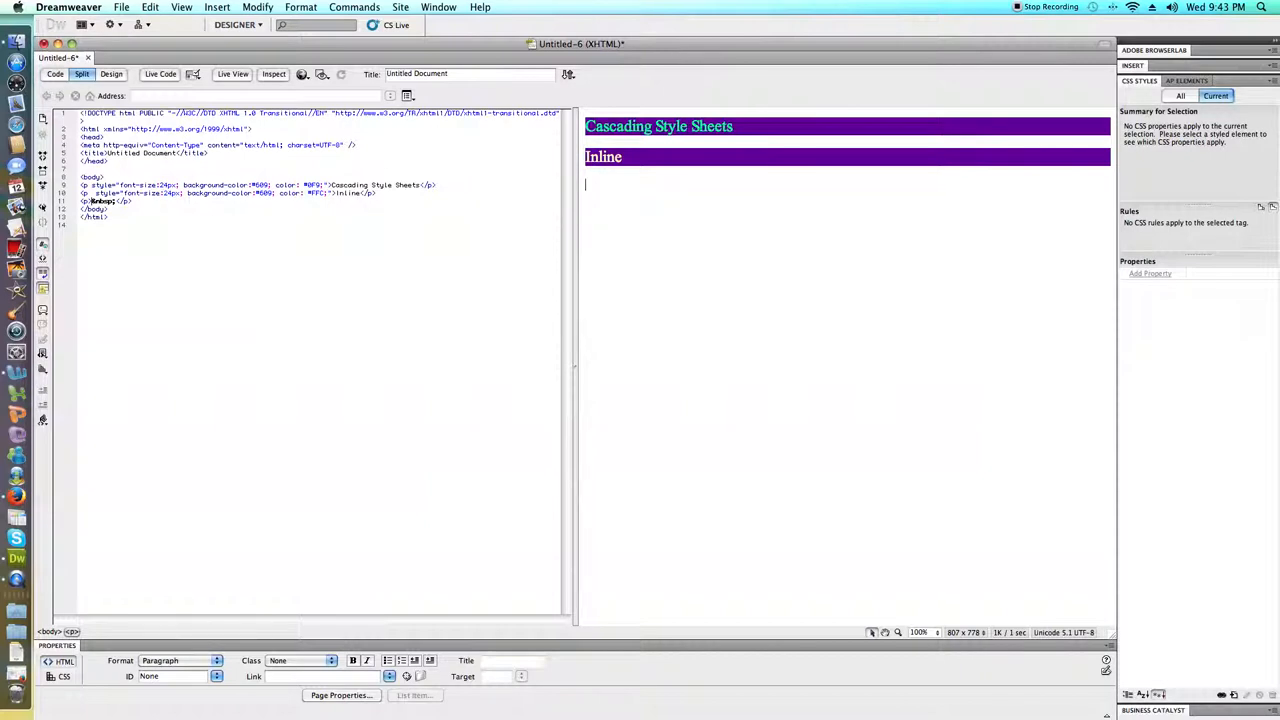
# Type style="property:value;" as a third paragraph below Inline
pyautogui.write('styl')
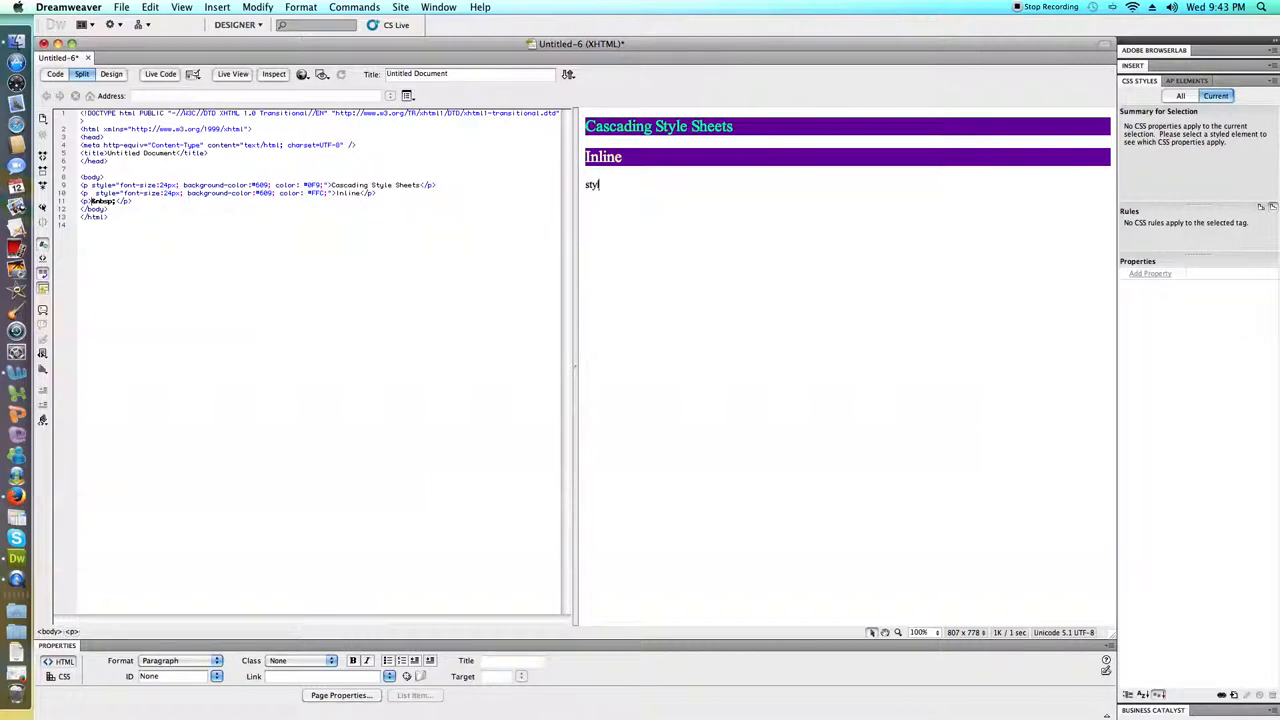
pyautogui.write('e=')
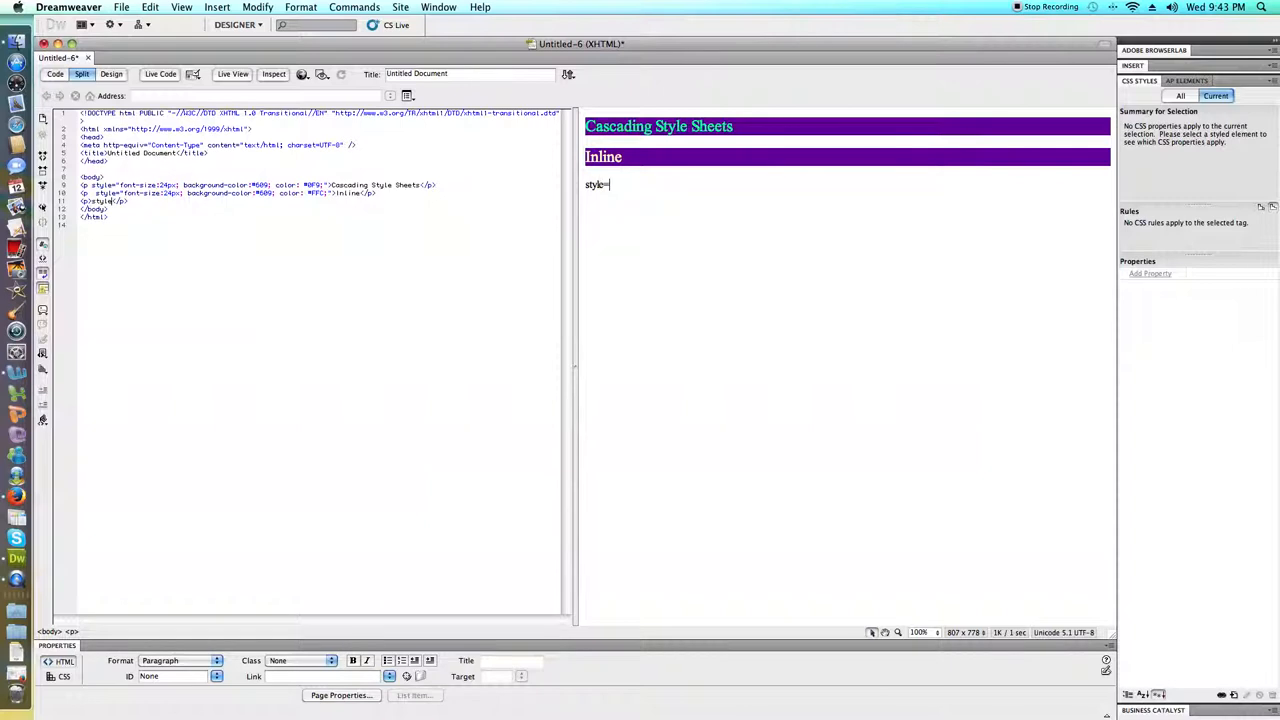
pyautogui.write('"propo')
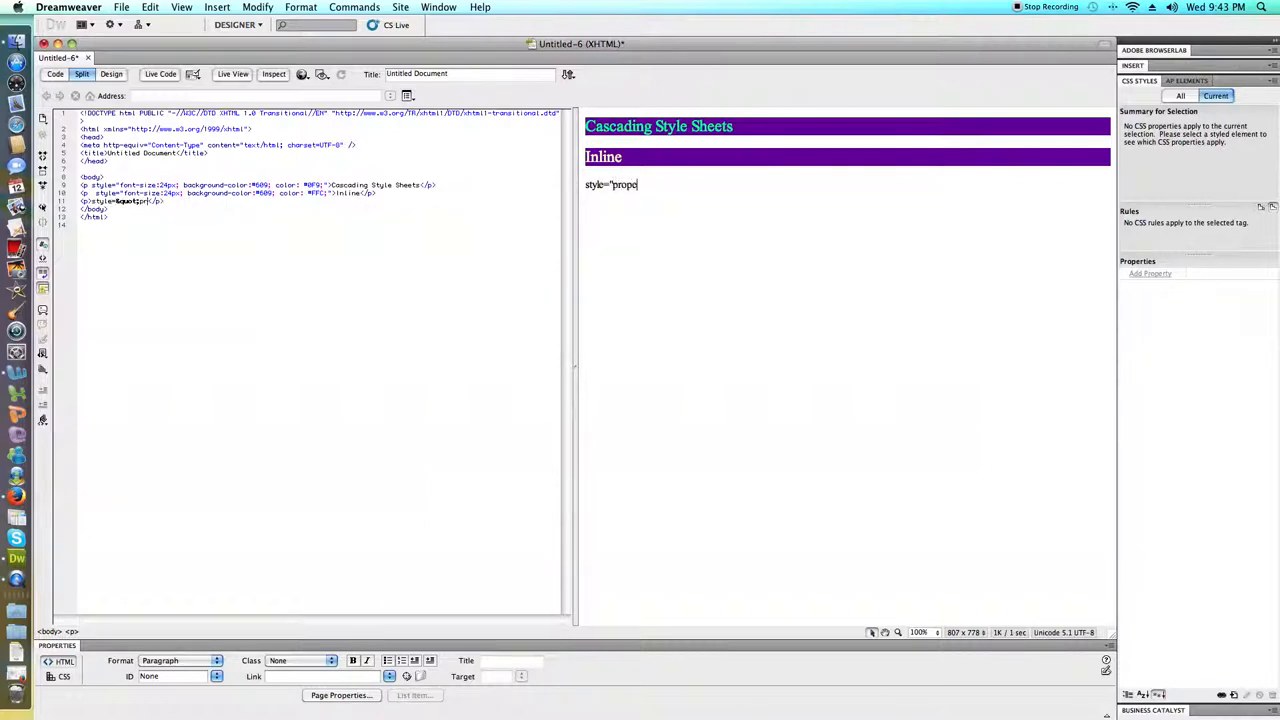
pyautogui.write('erty')
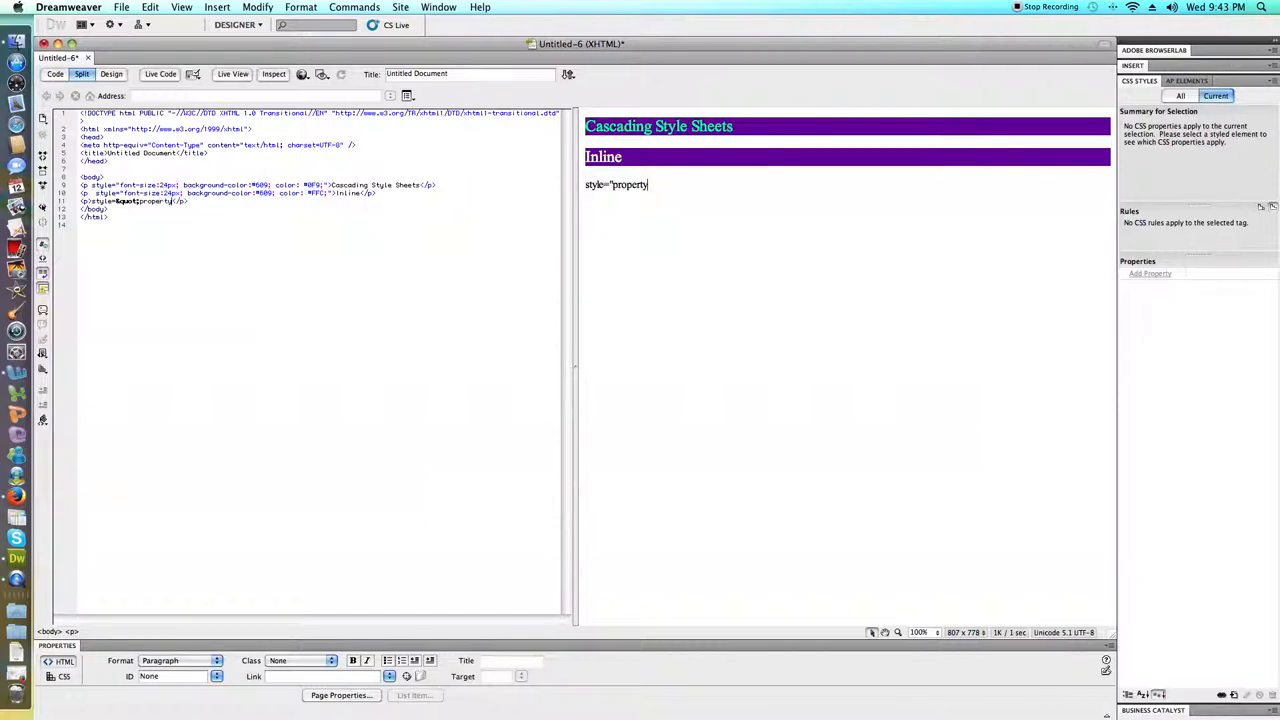
pyautogui.write(':va')
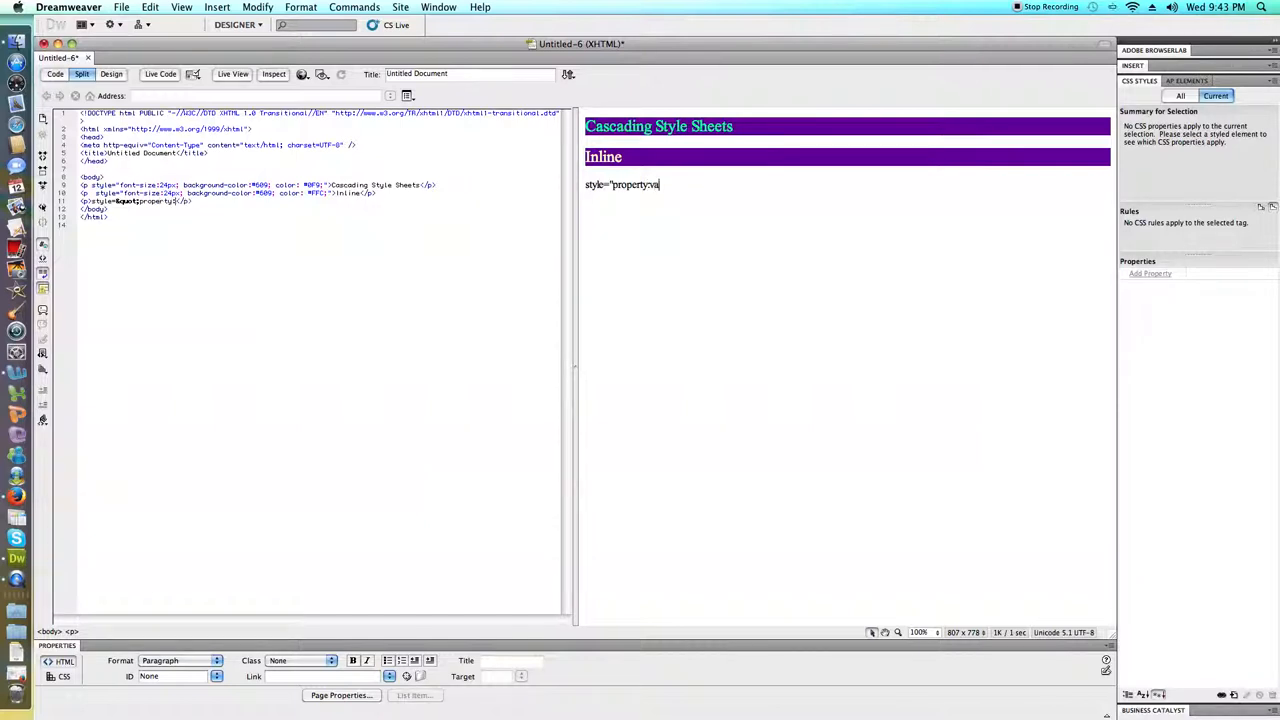
pyautogui.write('lue')
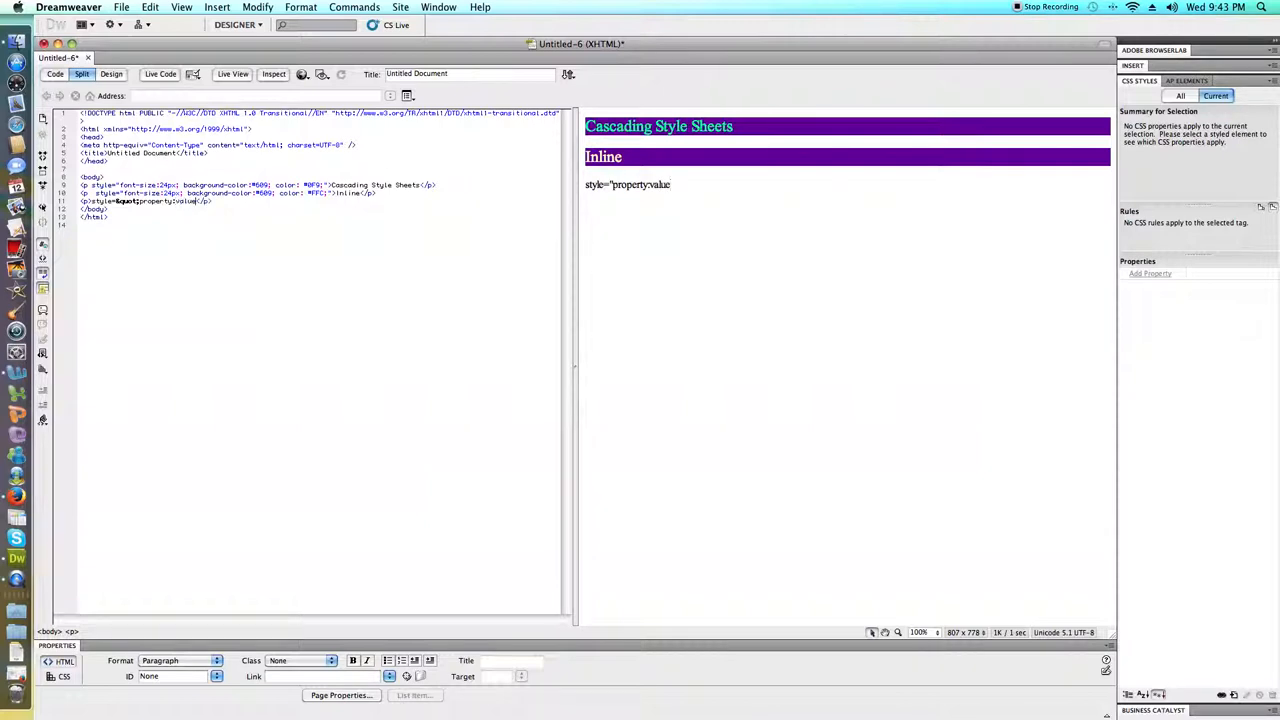
pyautogui.write(';')
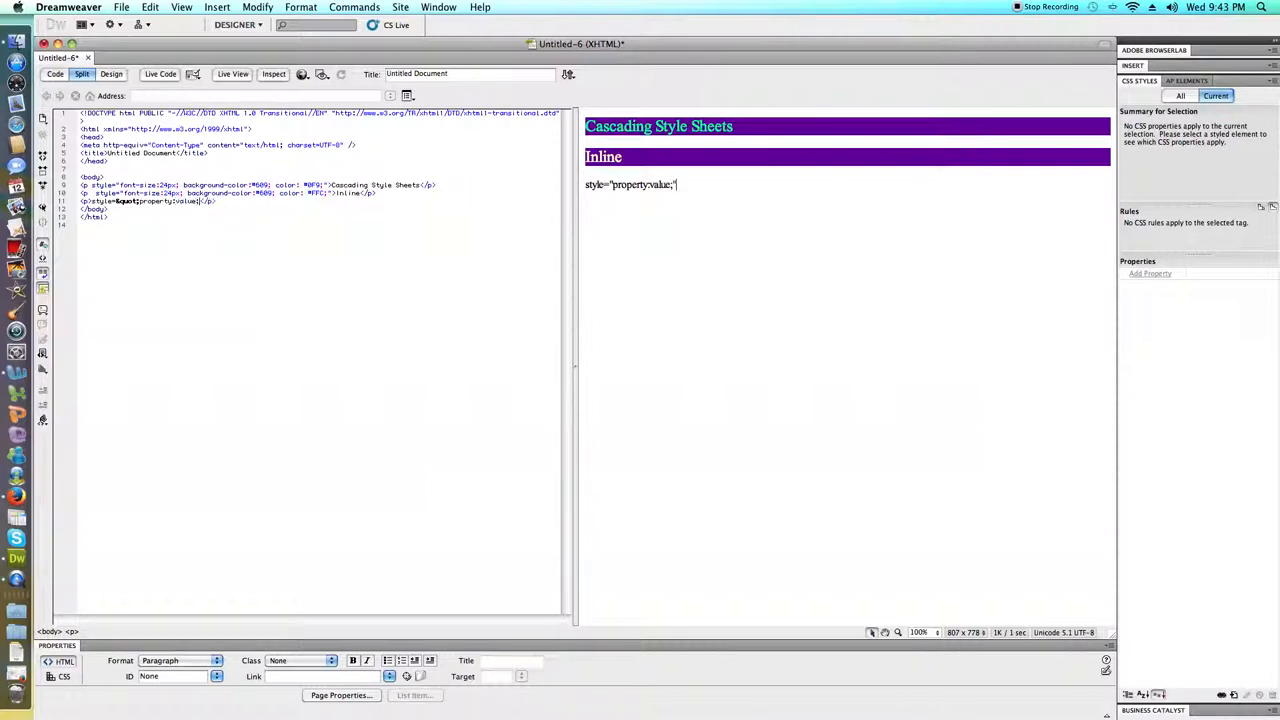
pyautogui.write('&quot;')
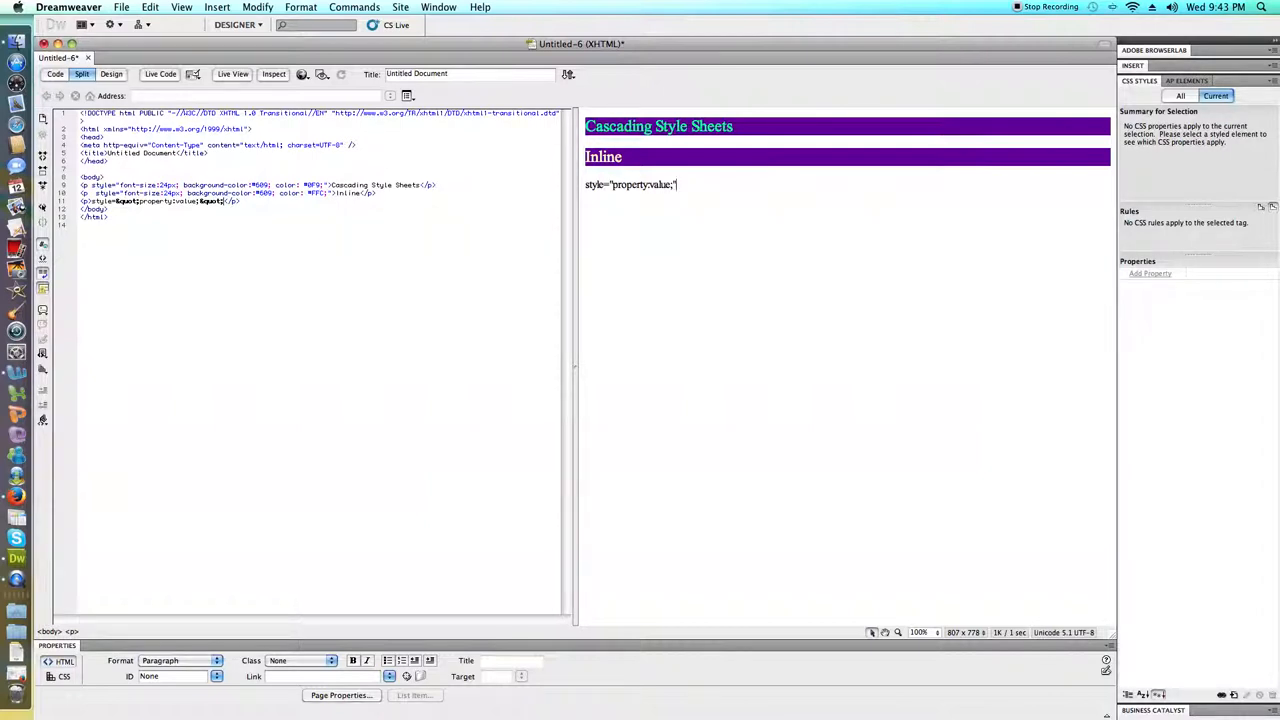
pyautogui.click(935, 632)
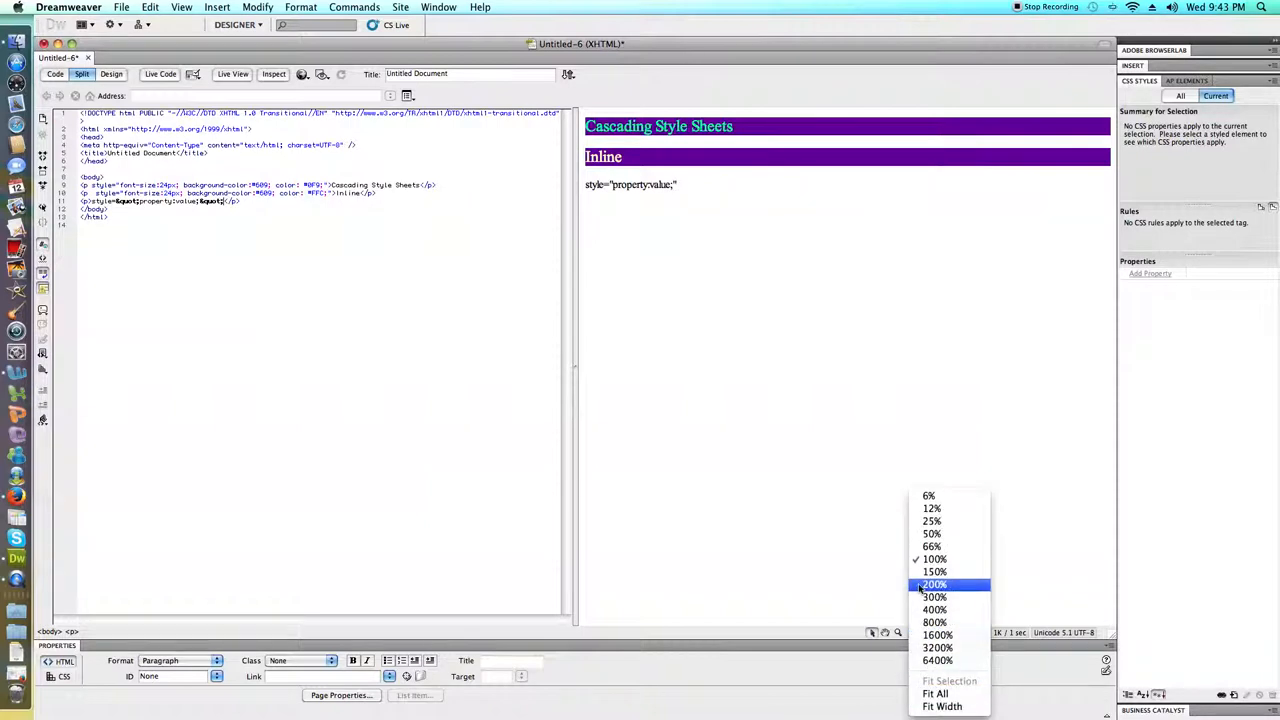
# Zoom the page preview to 300%, then bring up the CSS property reference
pyautogui.click(935, 597)
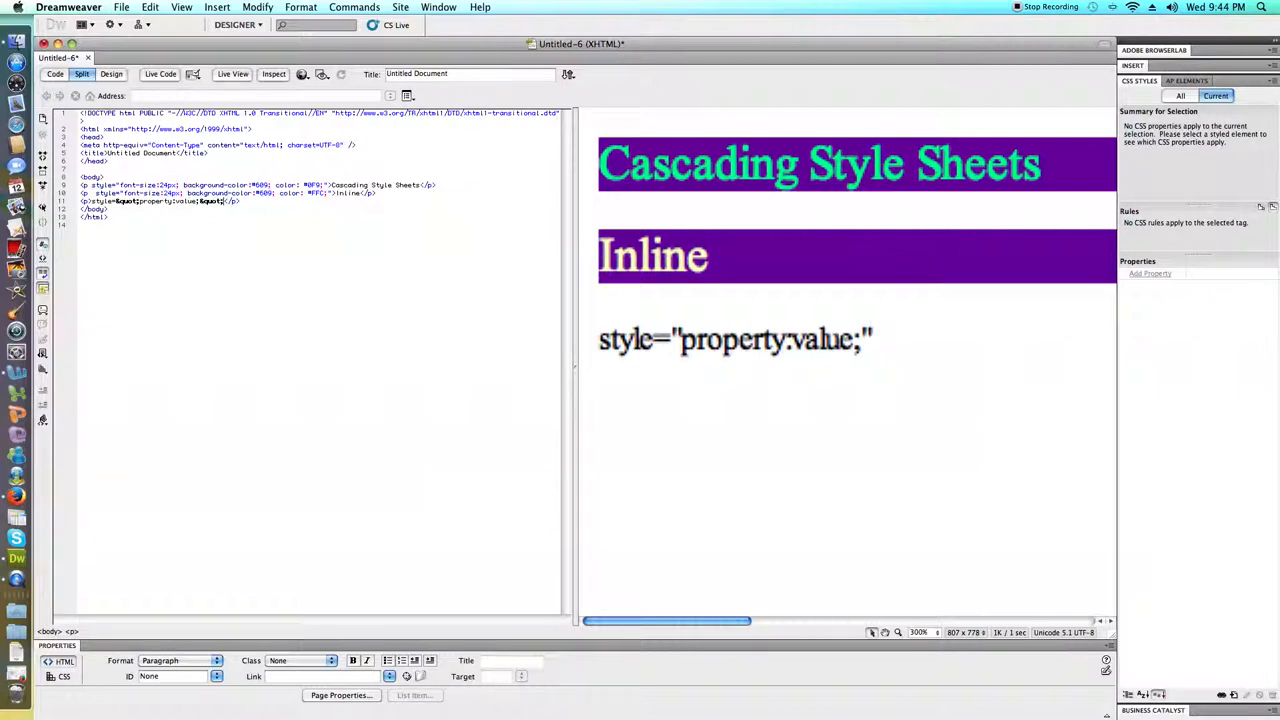
pyautogui.click(870, 339)
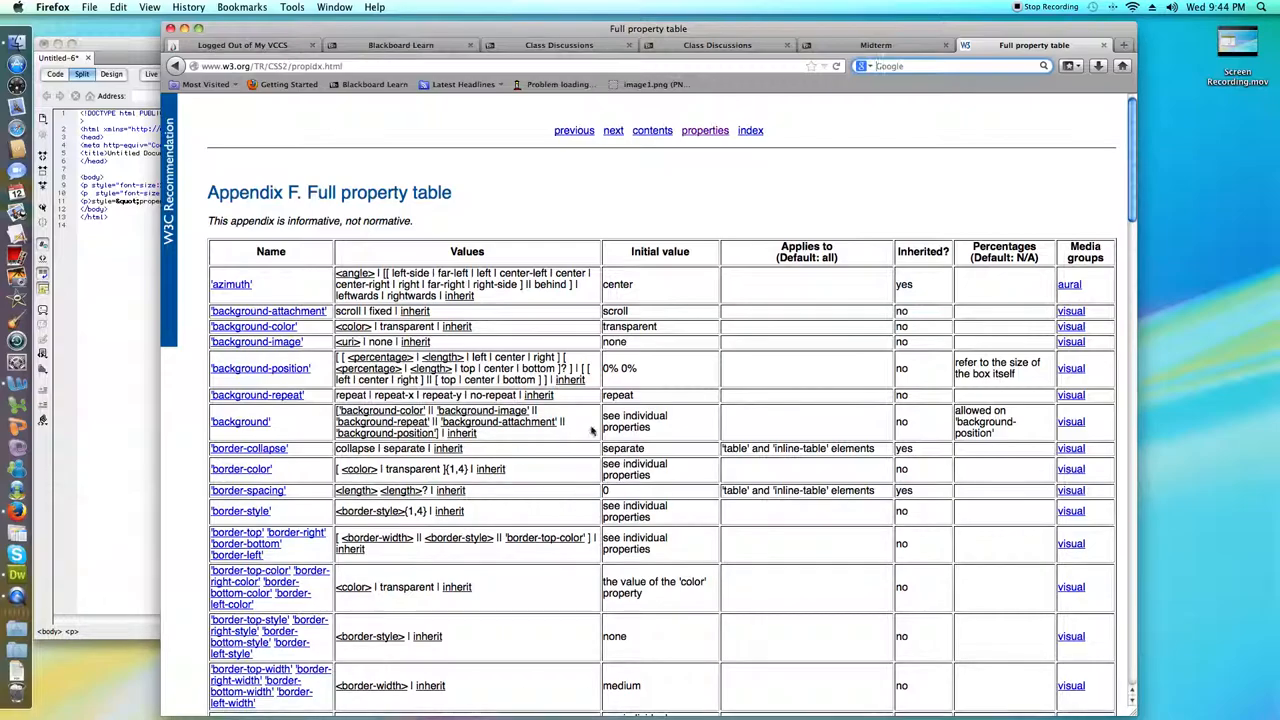
# Scroll the W3C CSS2 property table down to padding, then return to Dreamweaver
pyautogui.scroll(-3)
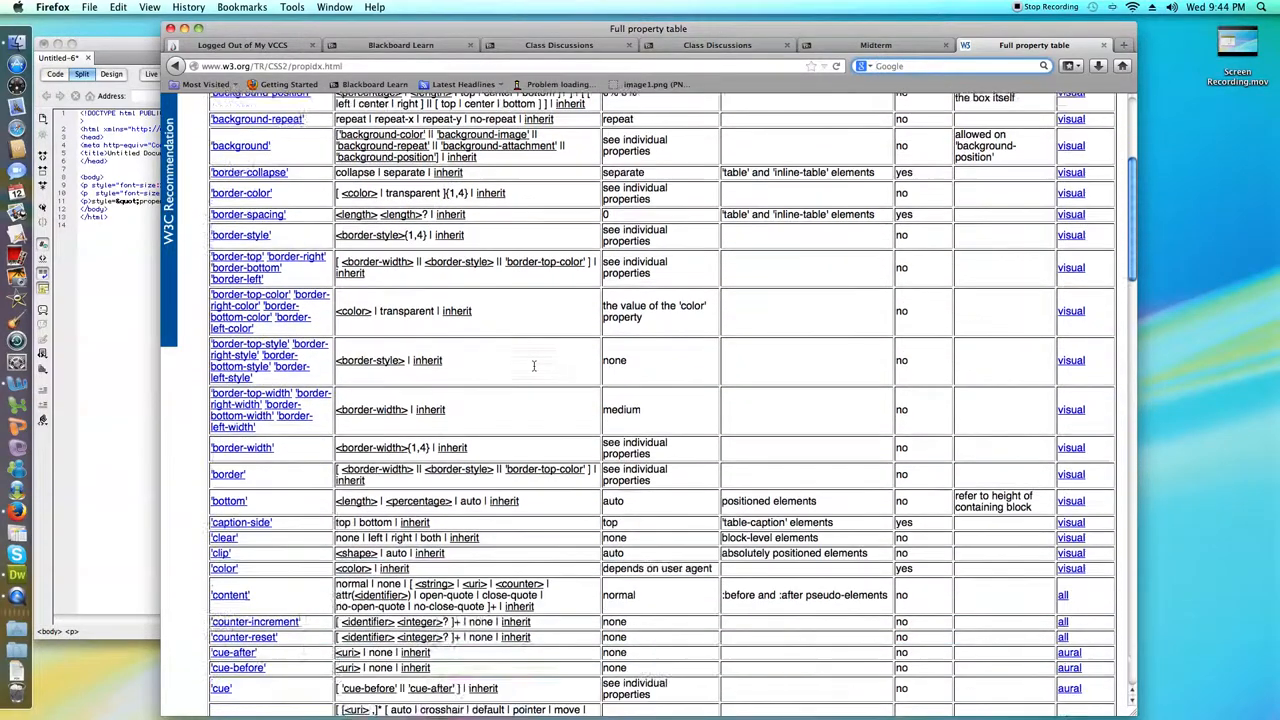
pyautogui.scroll(-3)
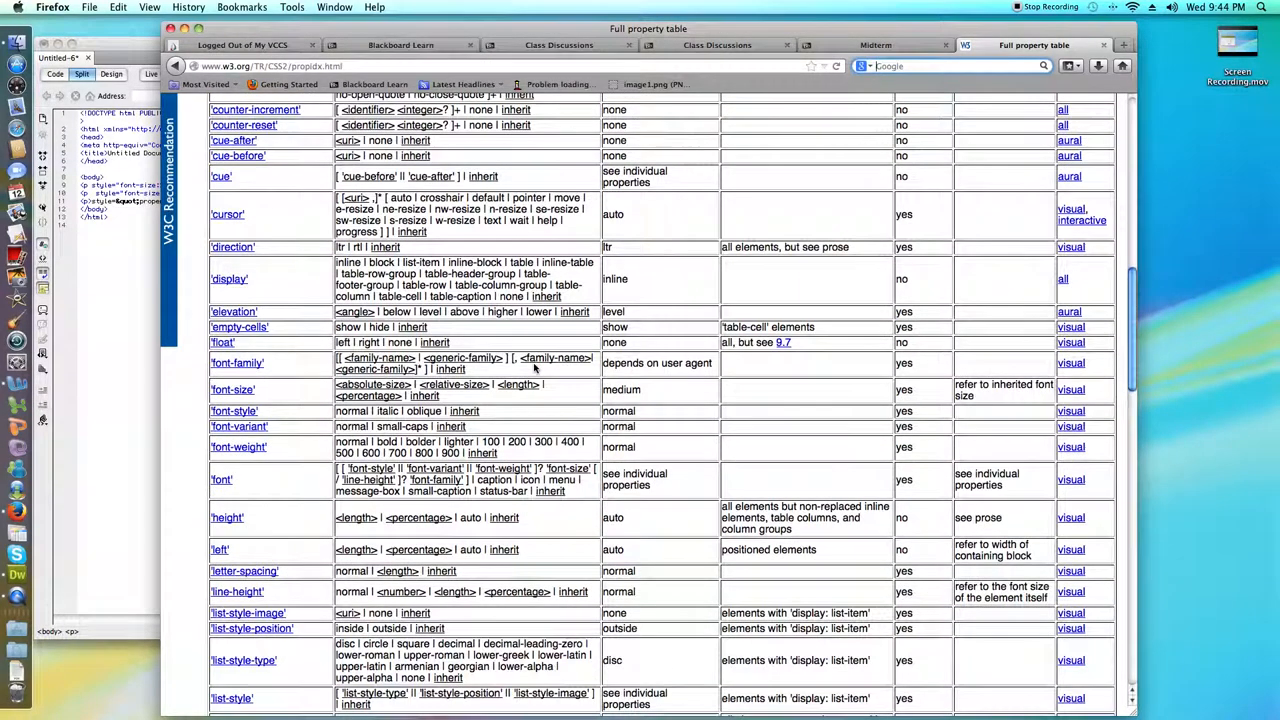
pyautogui.scroll(-3)
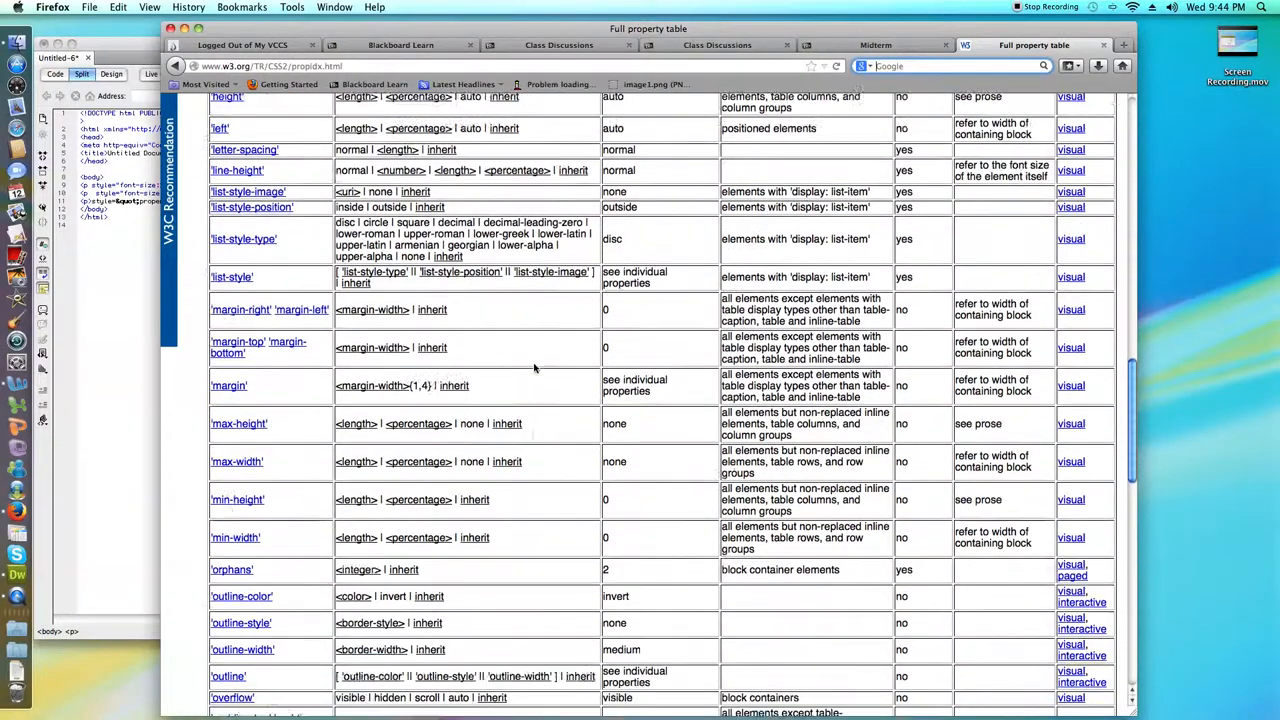
pyautogui.scroll(-3)
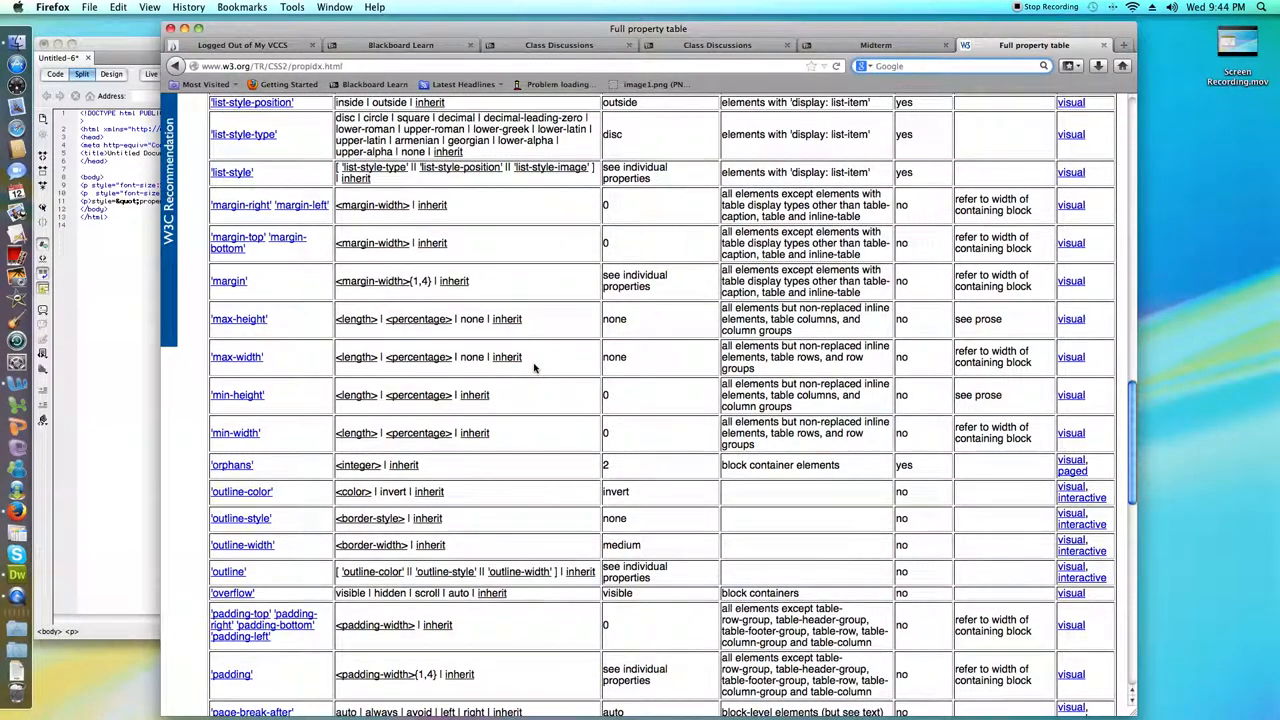
pyautogui.click(16, 573)
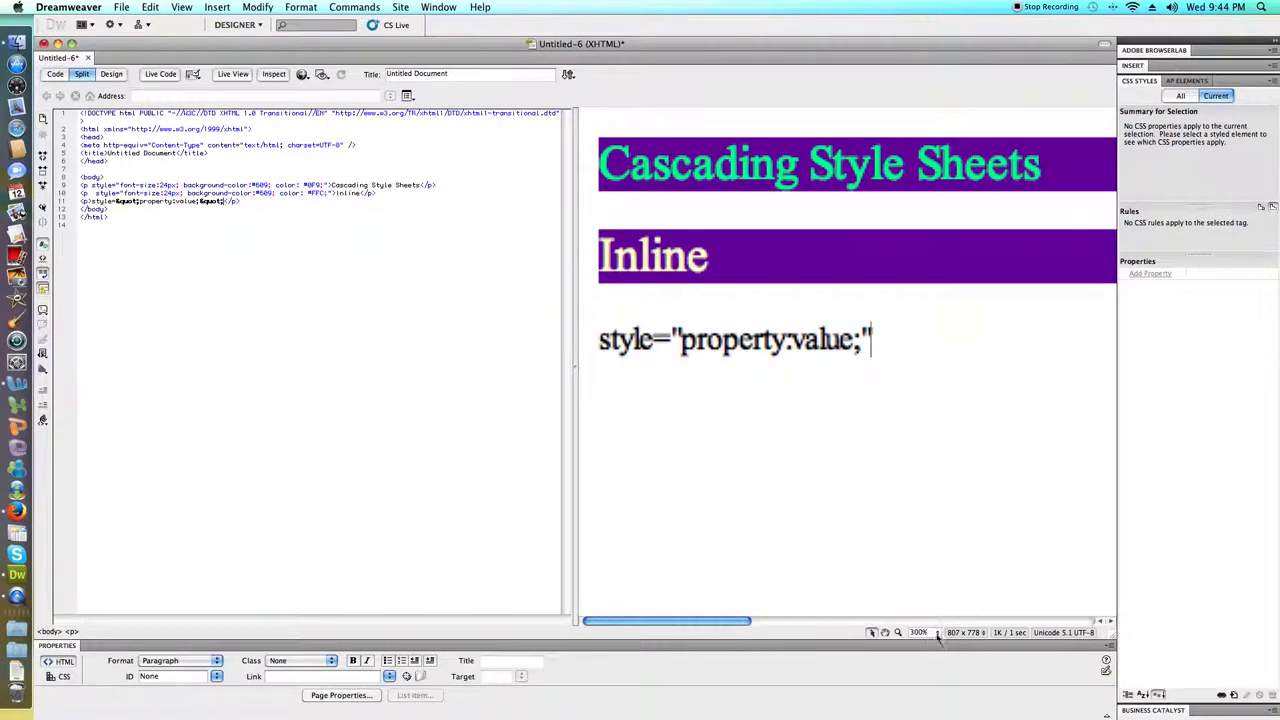
# Set the status bar zoom back to 100%
pyautogui.click(919, 632)
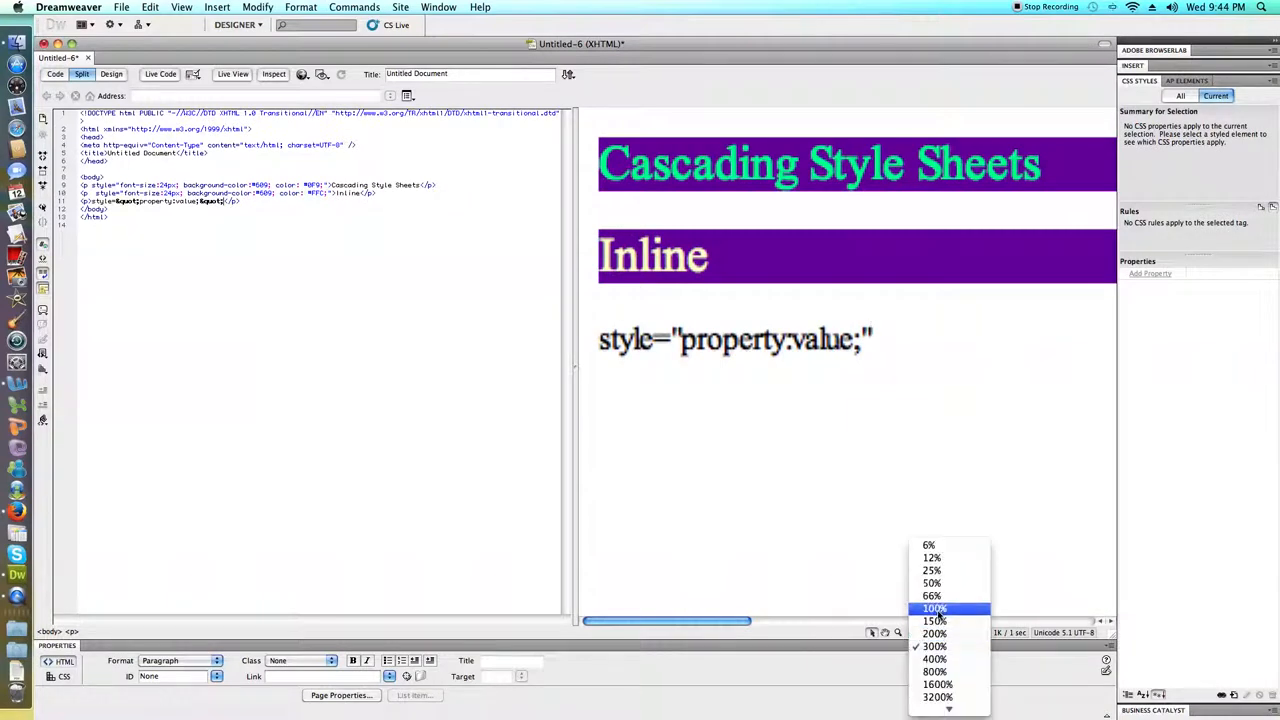
pyautogui.click(934, 646)
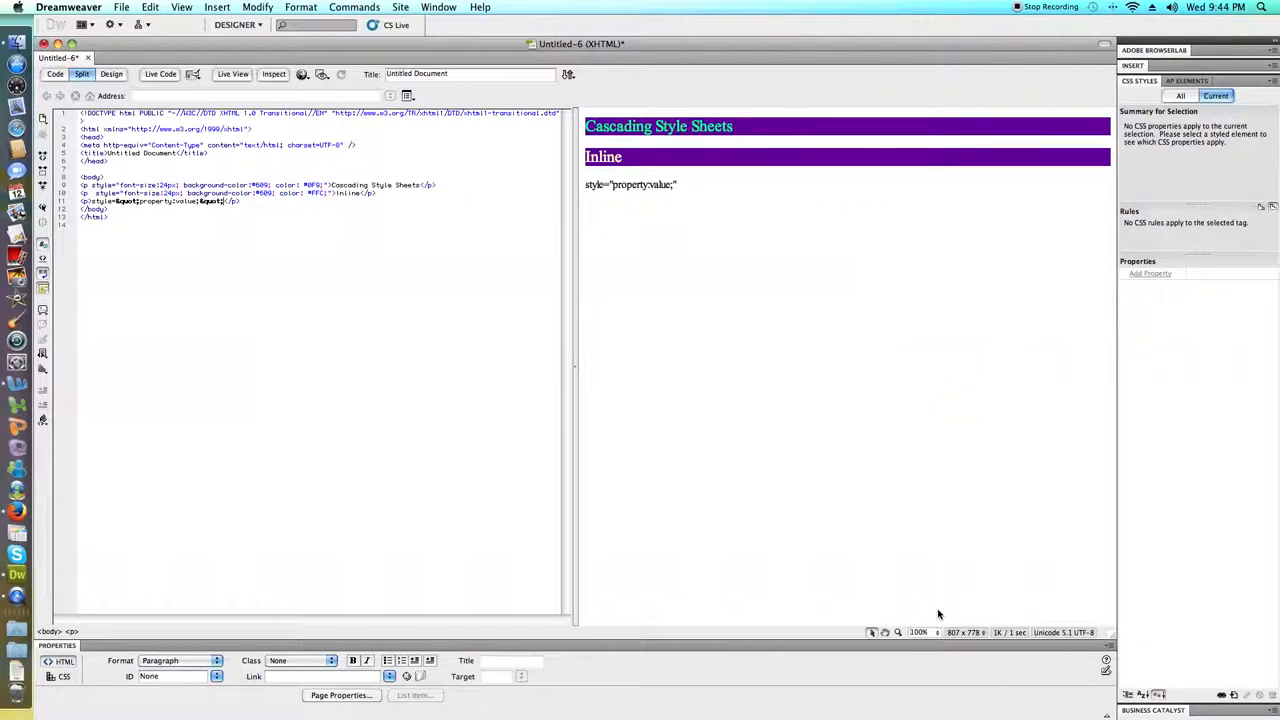
pyautogui.moveTo(16, 235)
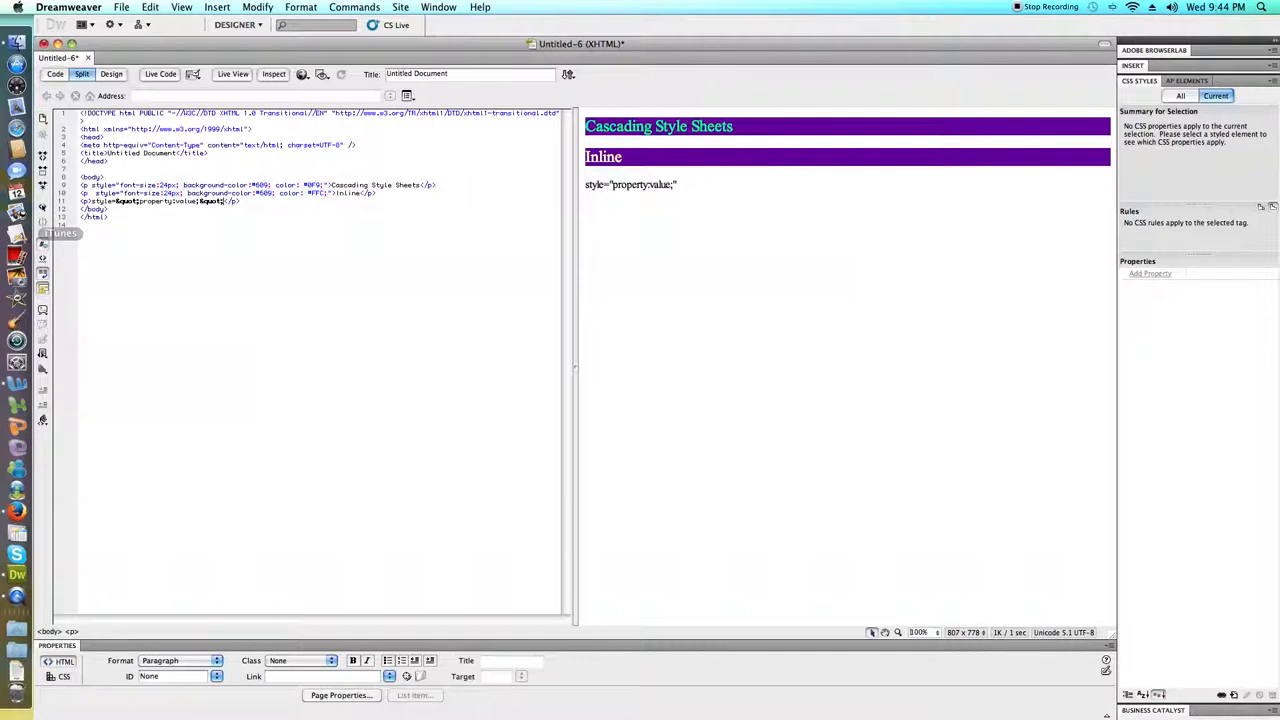